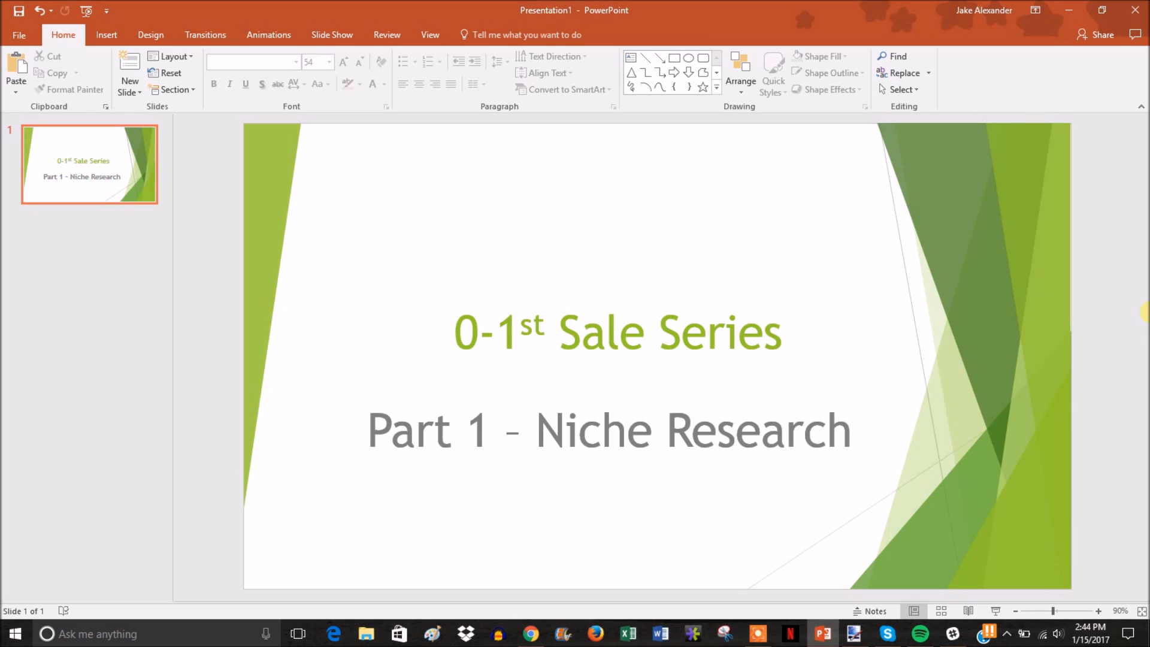
mouse_move(897, 431)
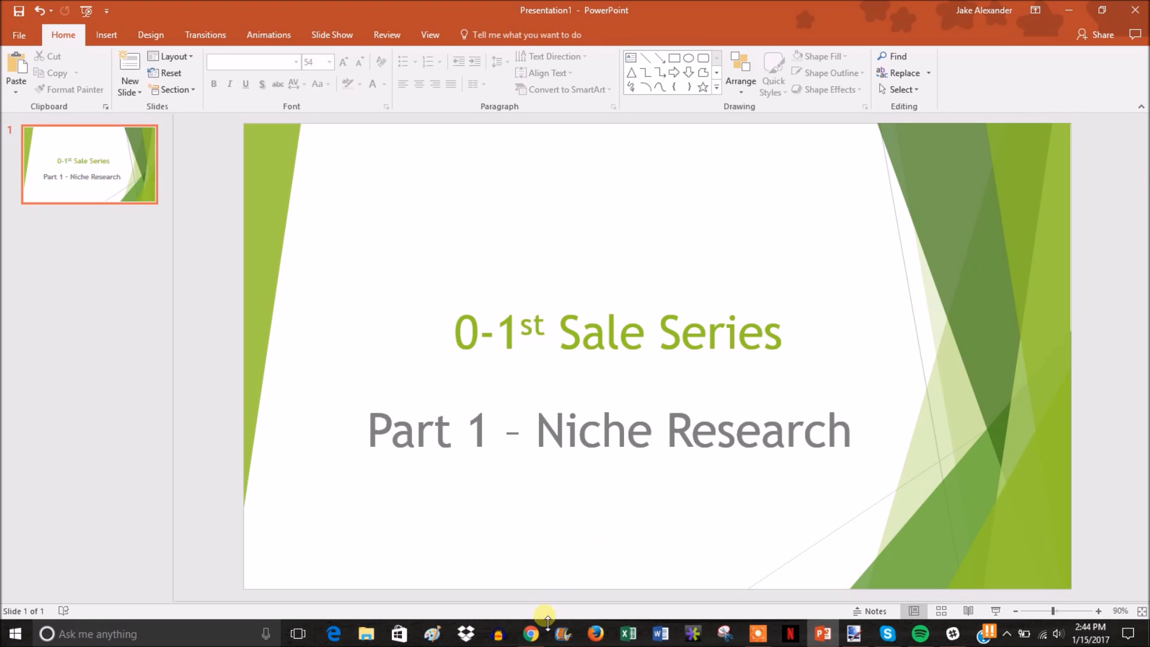
Bring Chrome back up and browse the 5,510 AliExpress 'rave' results of LED gloves, glasses and sticks
click(531, 633)
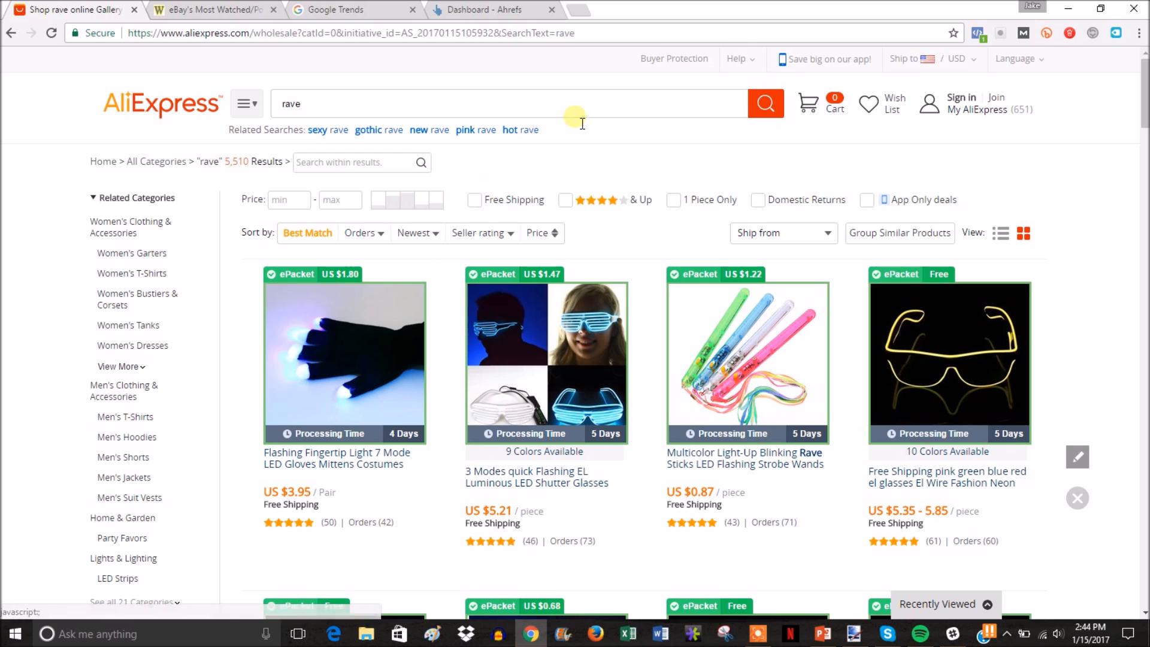
mouse_move(685, 115)
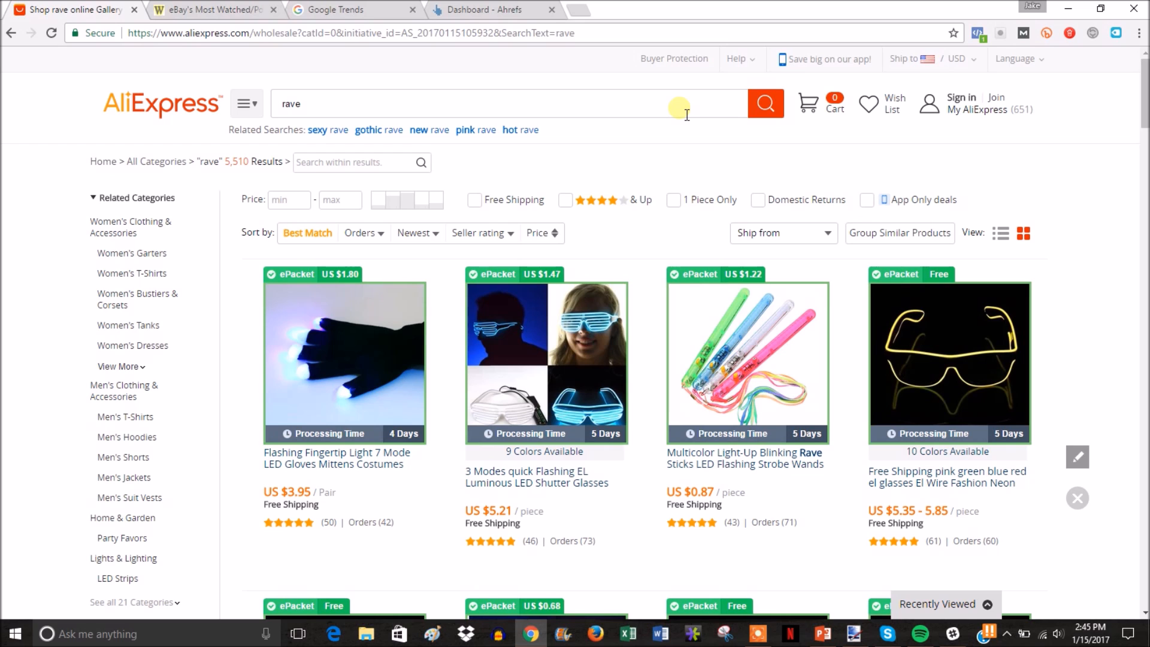
mouse_move(609, 105)
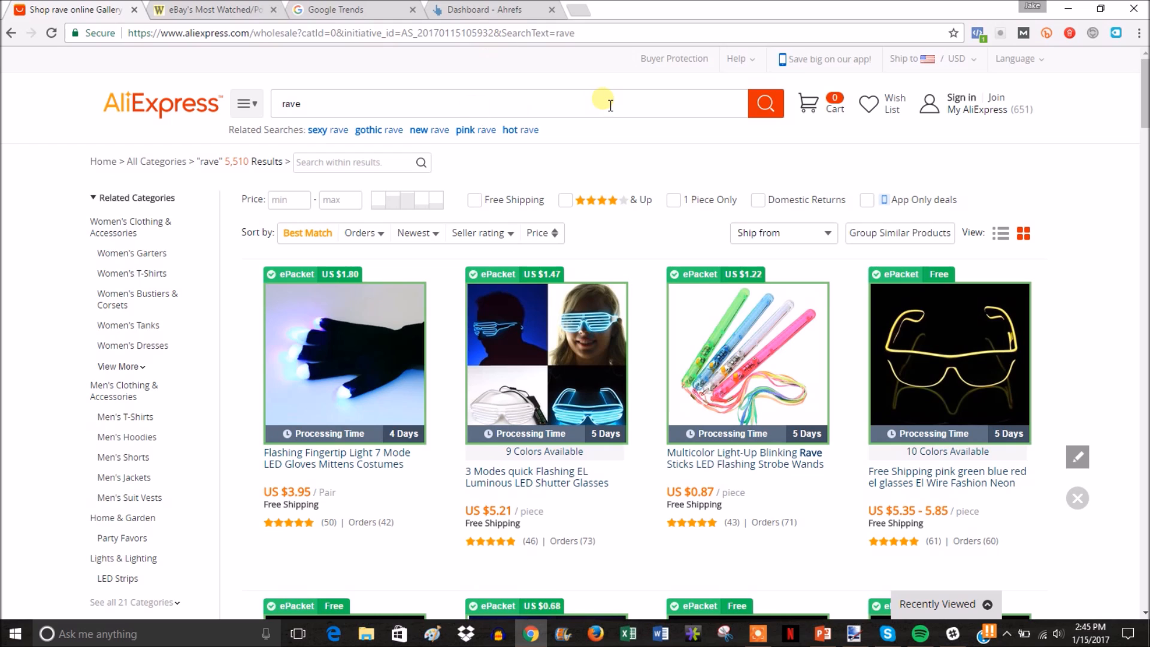
mouse_move(538, 121)
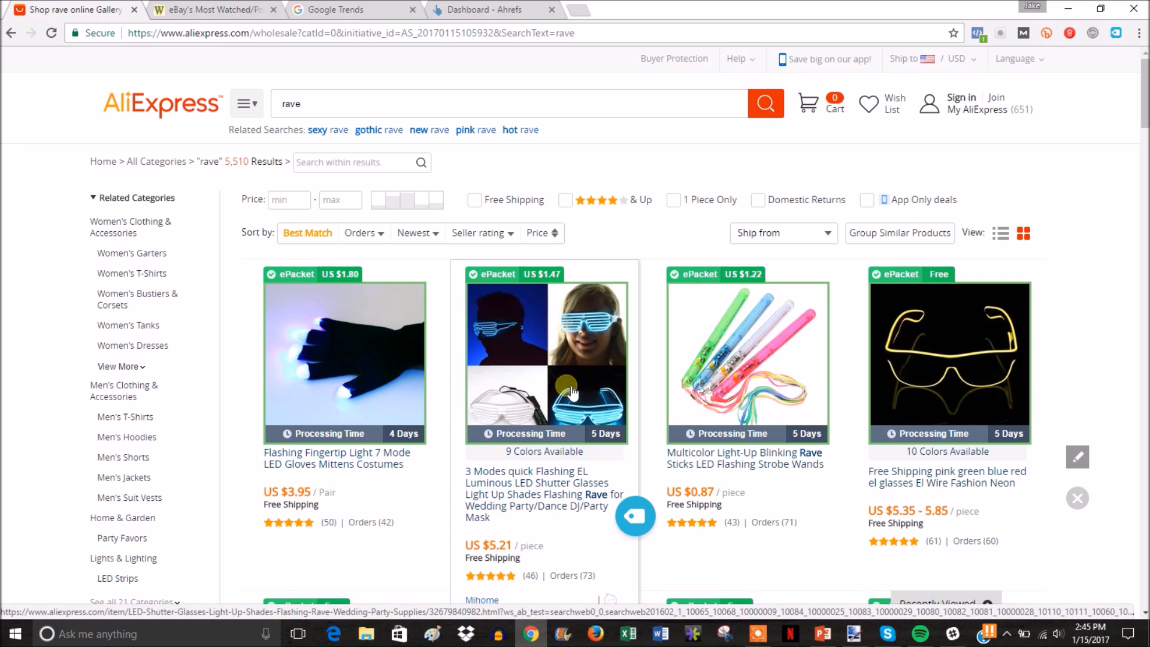
mouse_move(785, 380)
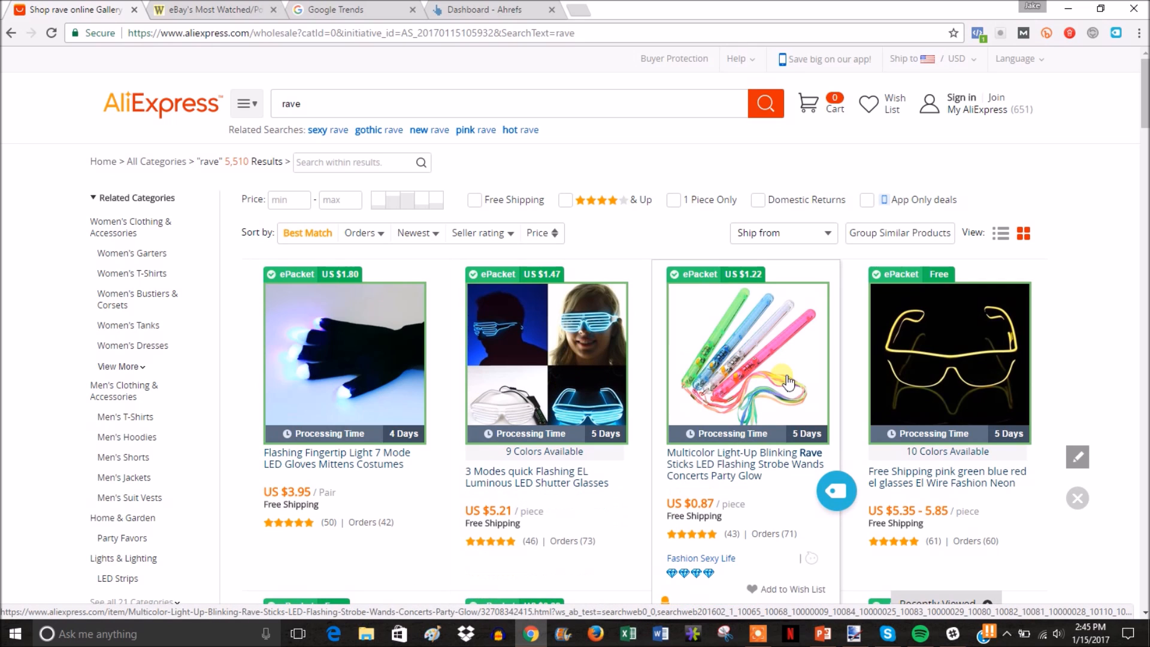
mouse_move(739, 446)
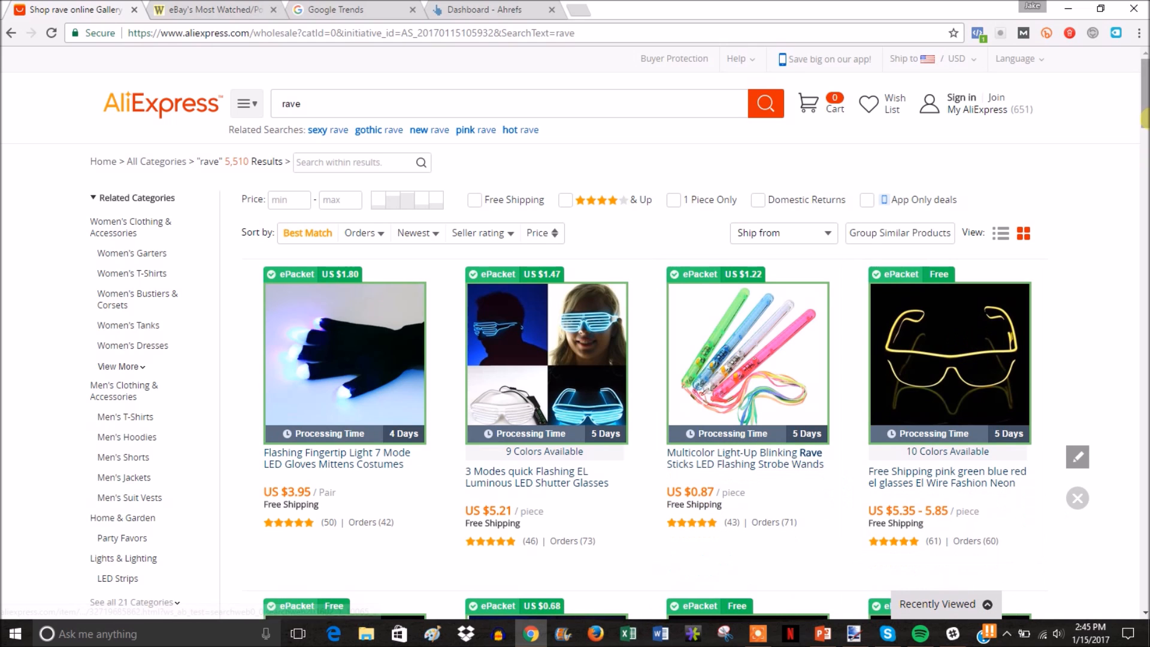
scroll(down, 3)
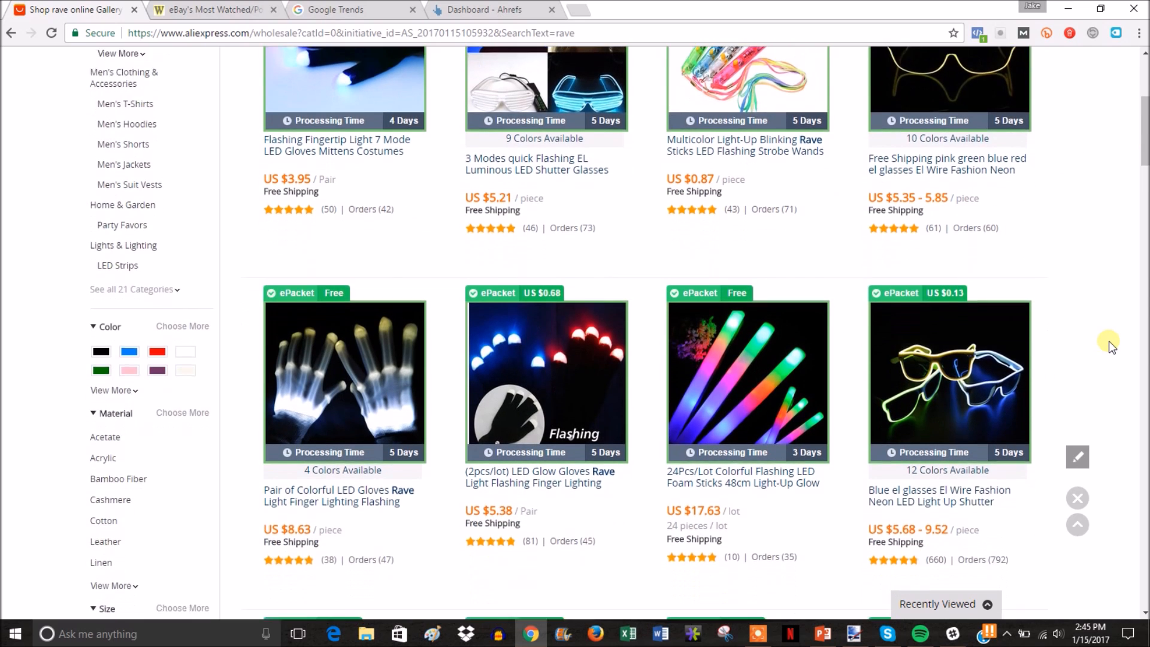
scroll(down, 3)
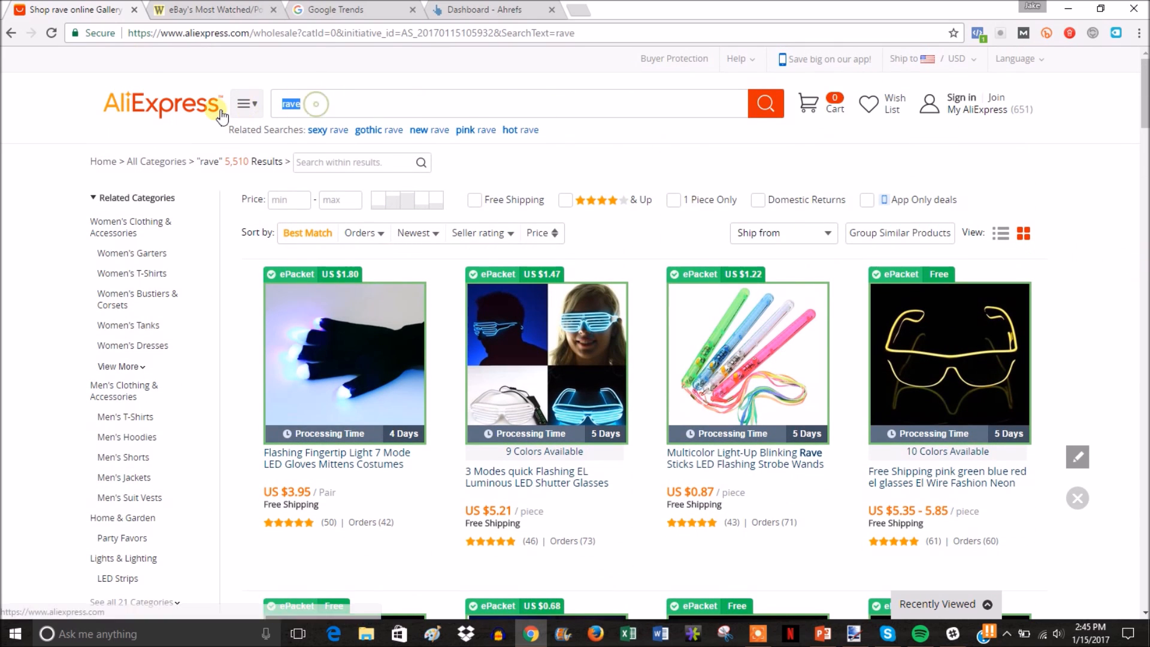
Search AliExpress for 'led shoes' and browse the 22,645 light-up sneaker results
text(led shoes)
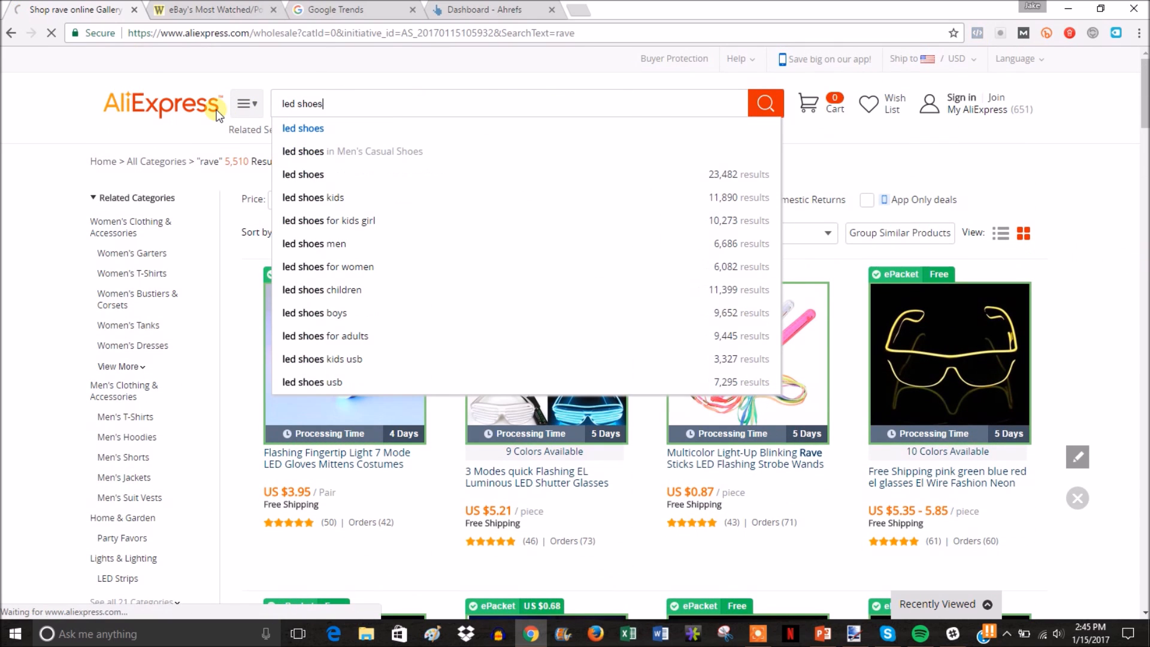
click(763, 103)
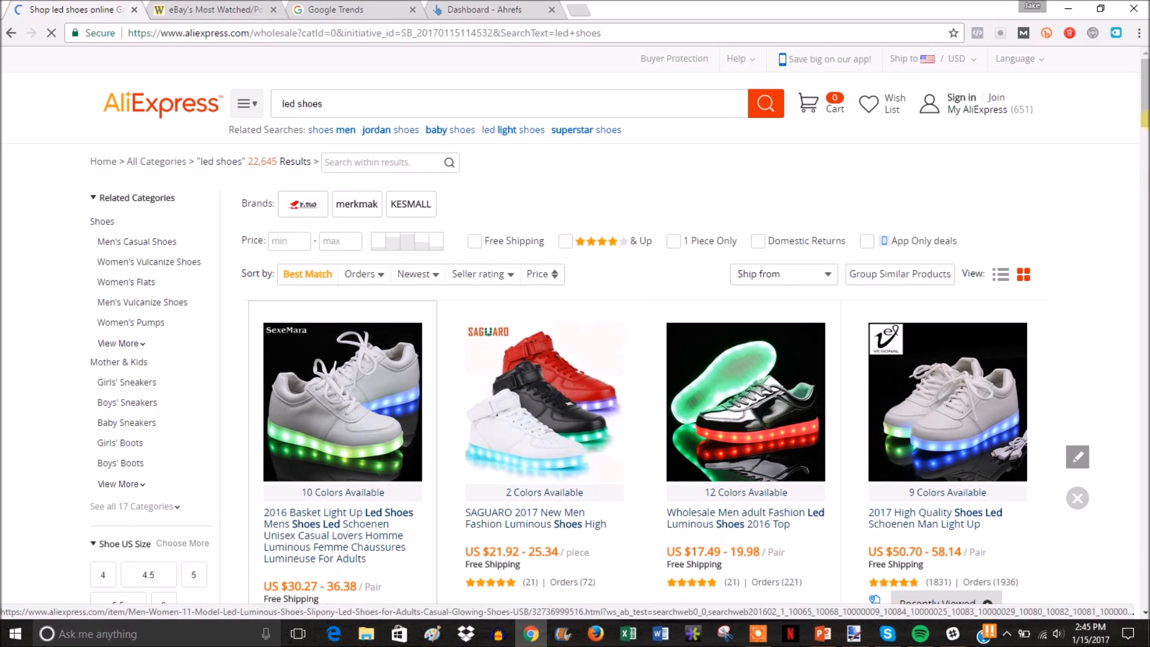
scroll(down, 3)
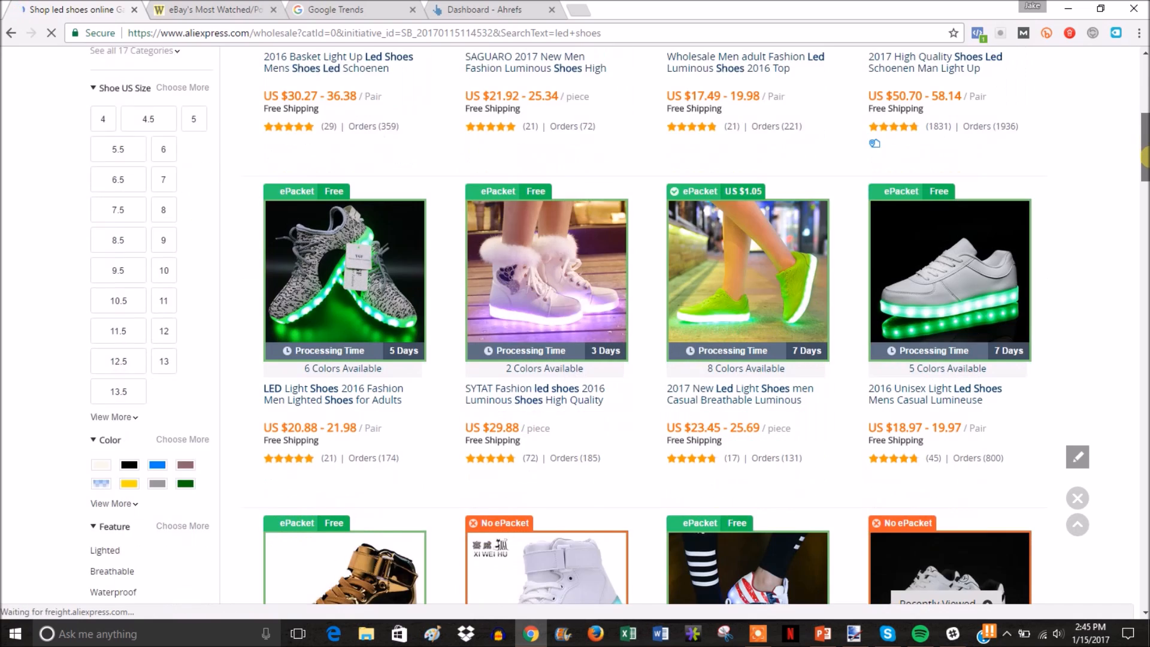
scroll(down, 3)
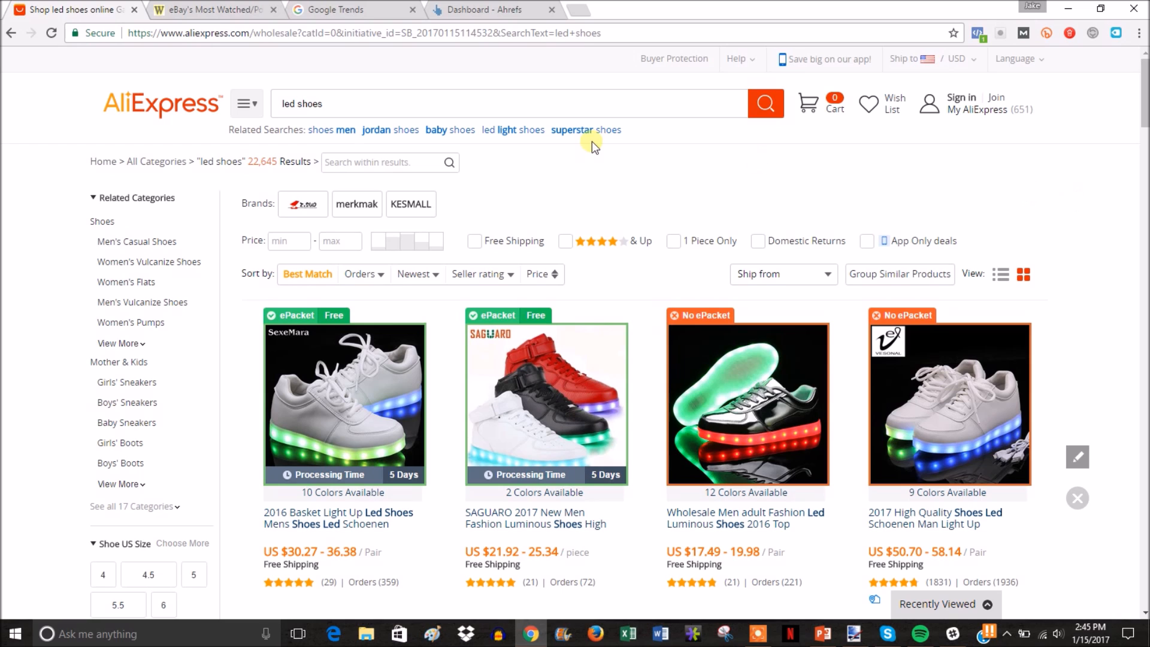
mouse_move(506, 221)
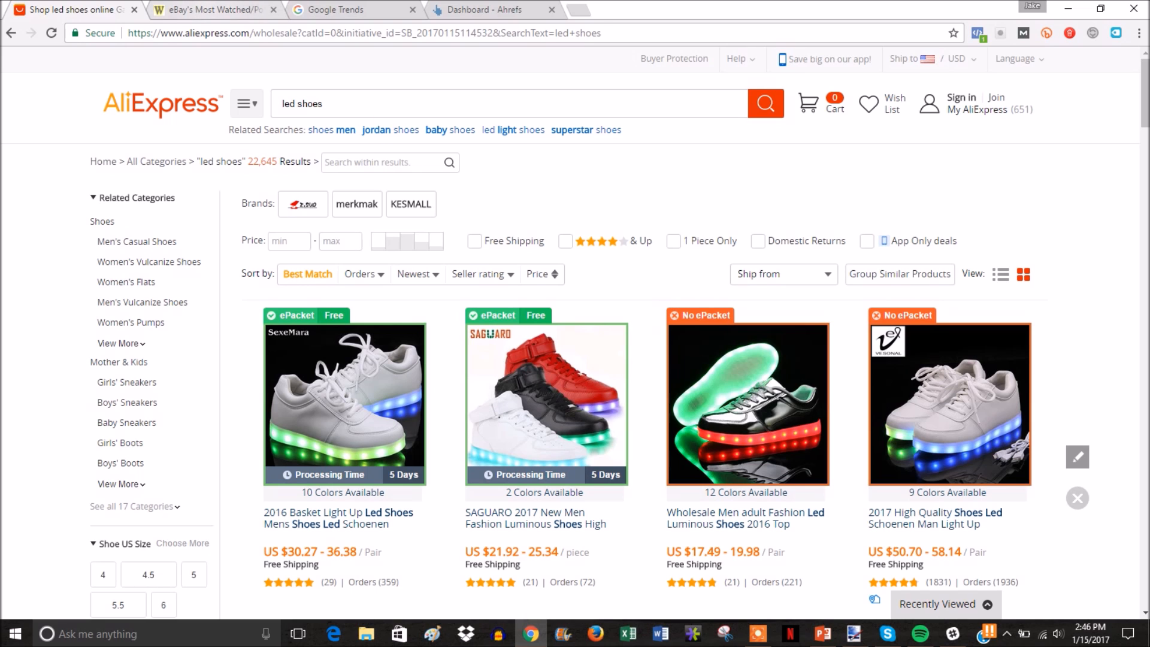
Switch to WatchCount's most-watched eBay items and enter 'led sunglasses' as the keyword
click(211, 10)
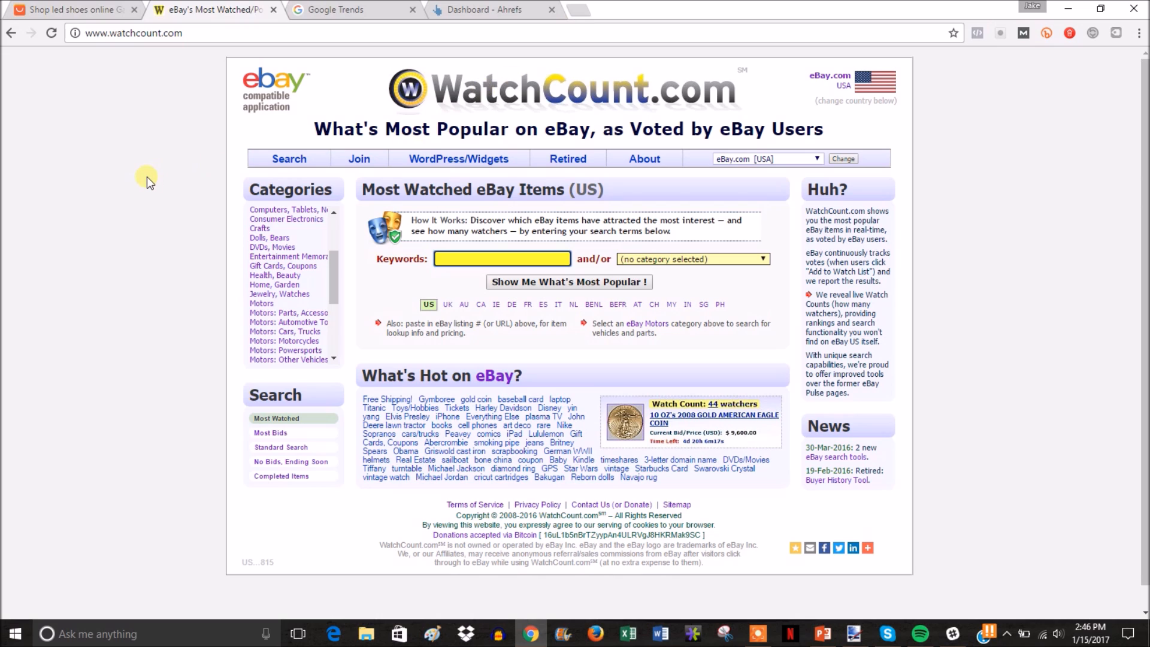
click(502, 259)
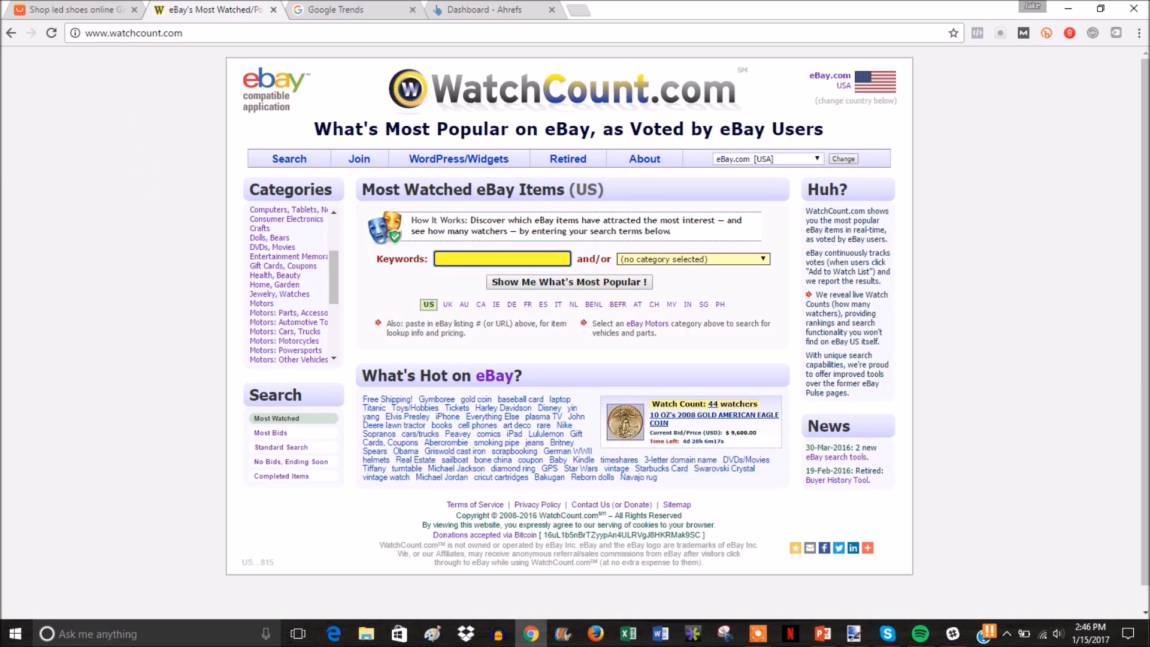
click(358, 158)
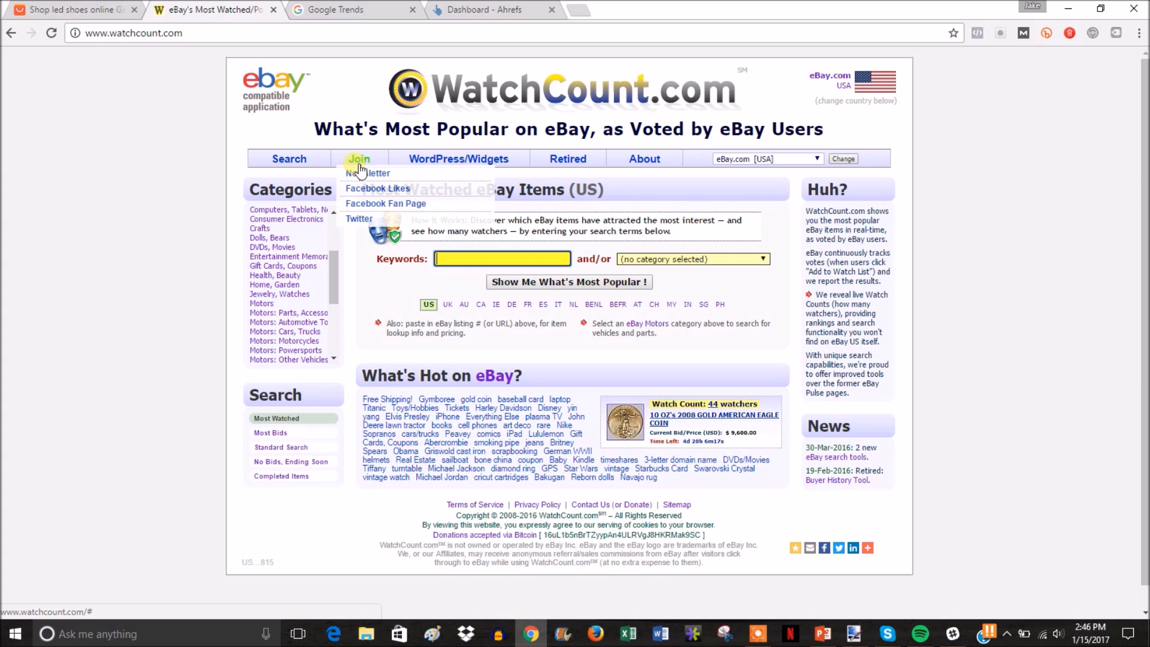
text(led sunglasses)
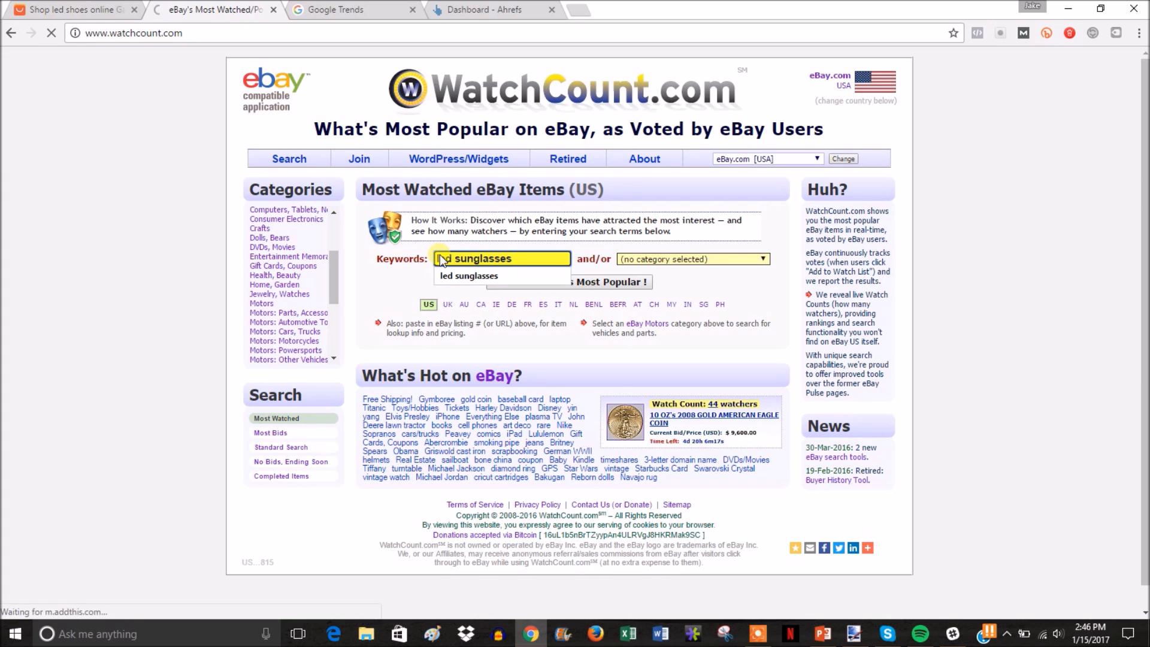
click(625, 281)
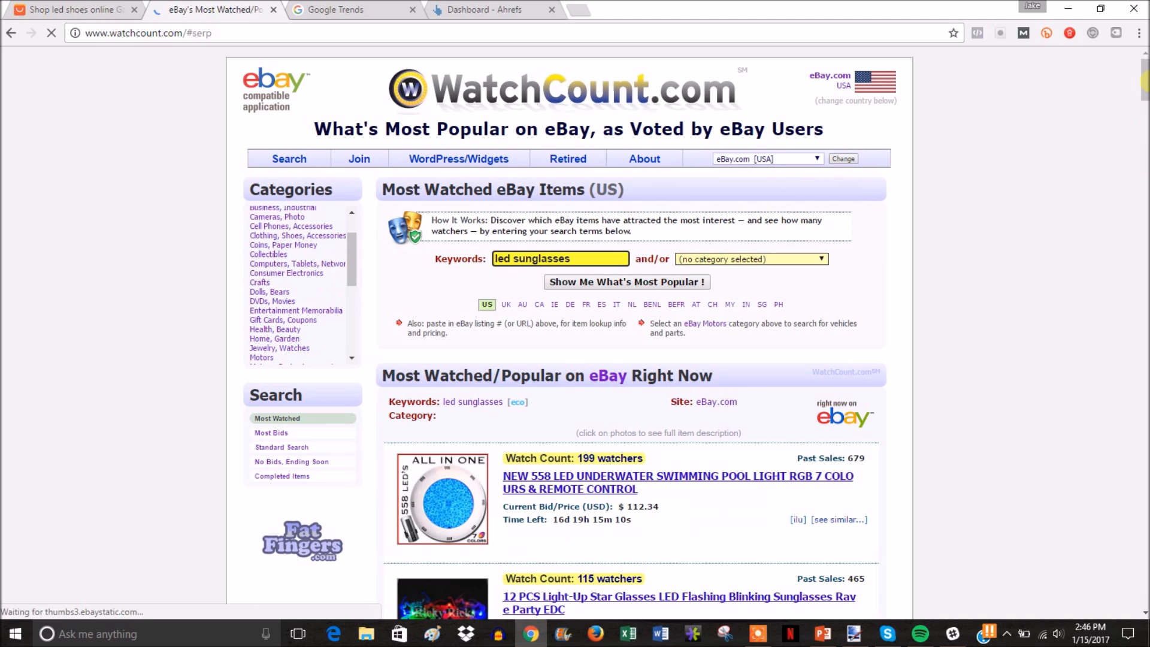
scroll(down, 3)
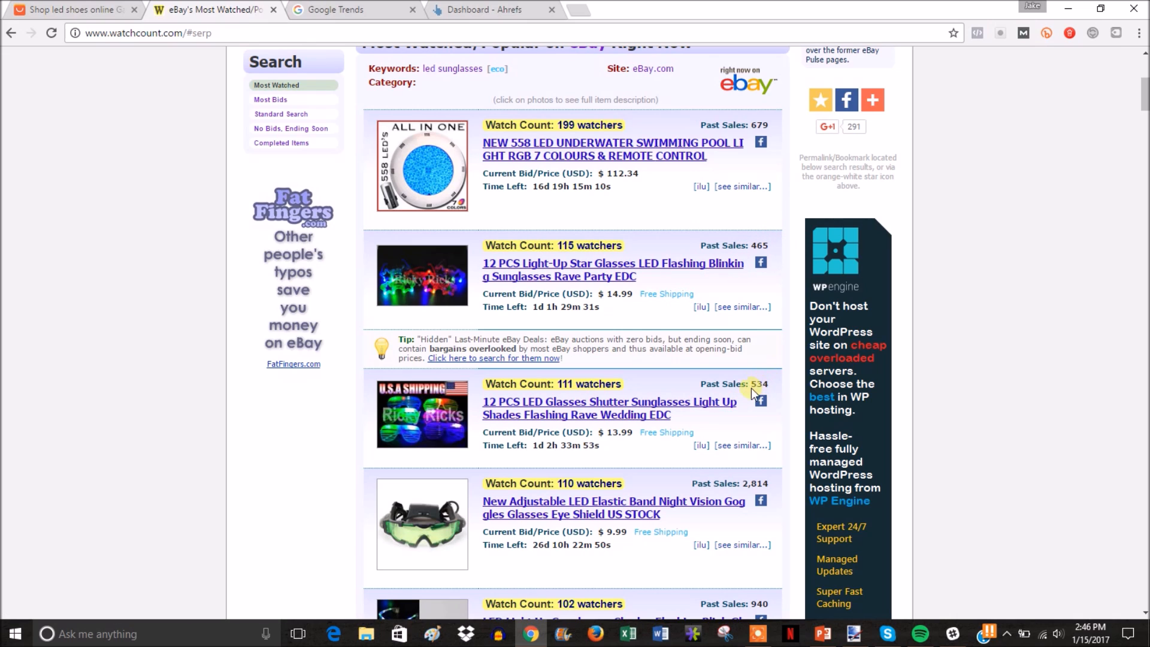
mouse_move(1032, 293)
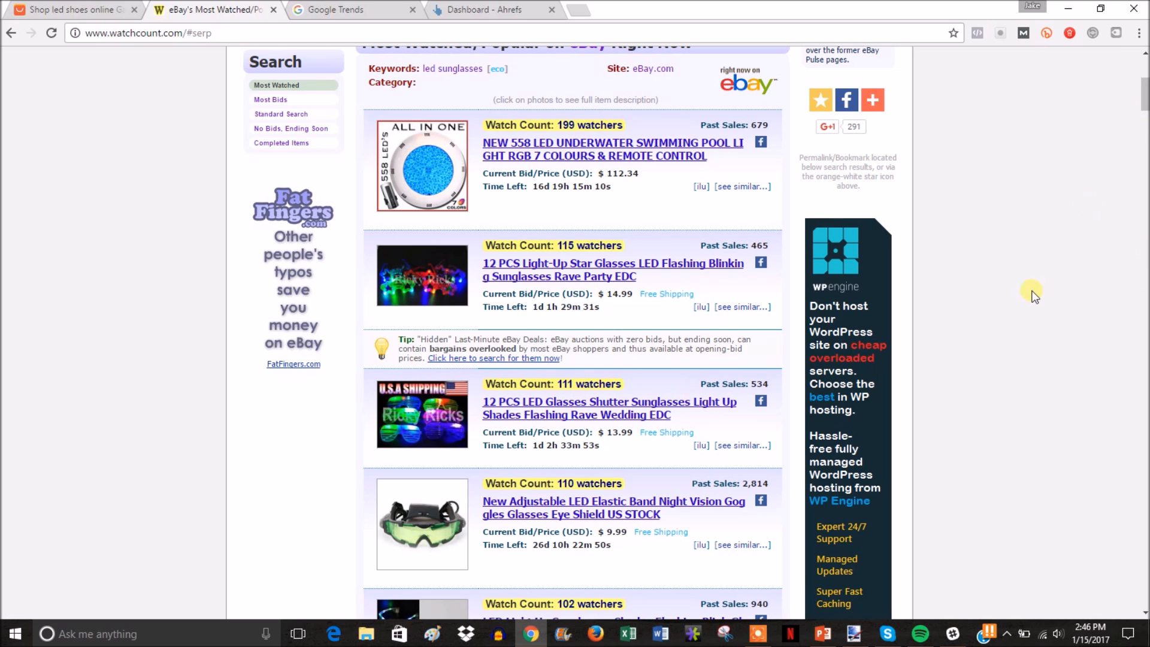
scroll(down, 3)
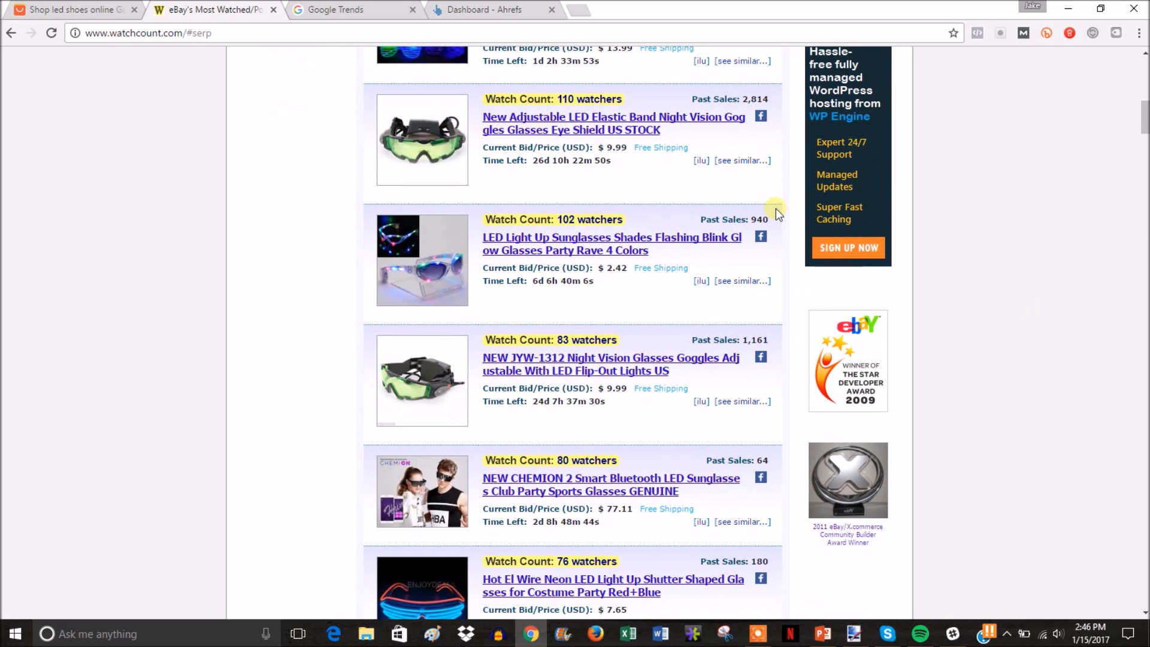
scroll(down, 3)
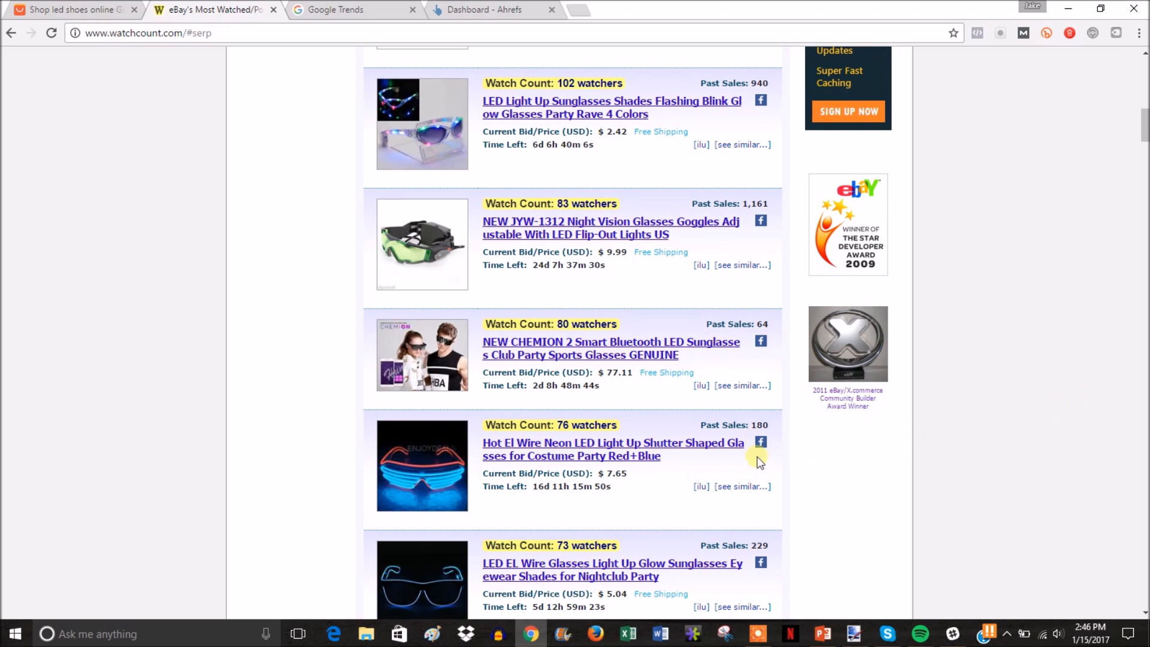
scroll(down, 3)
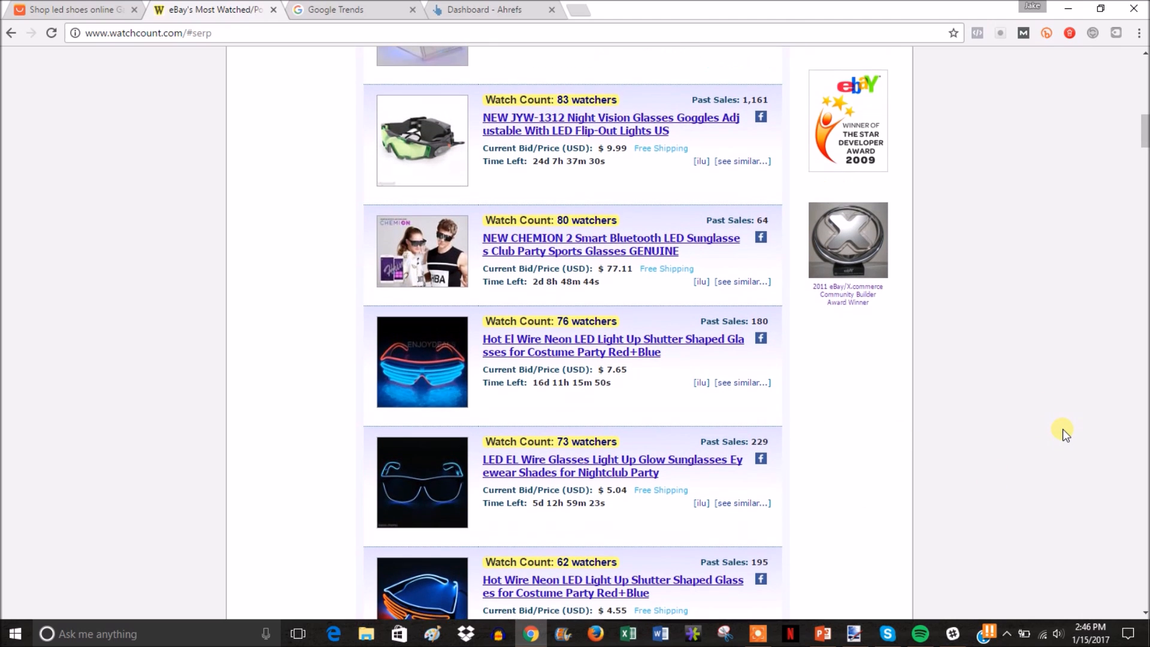
scroll(down, 3)
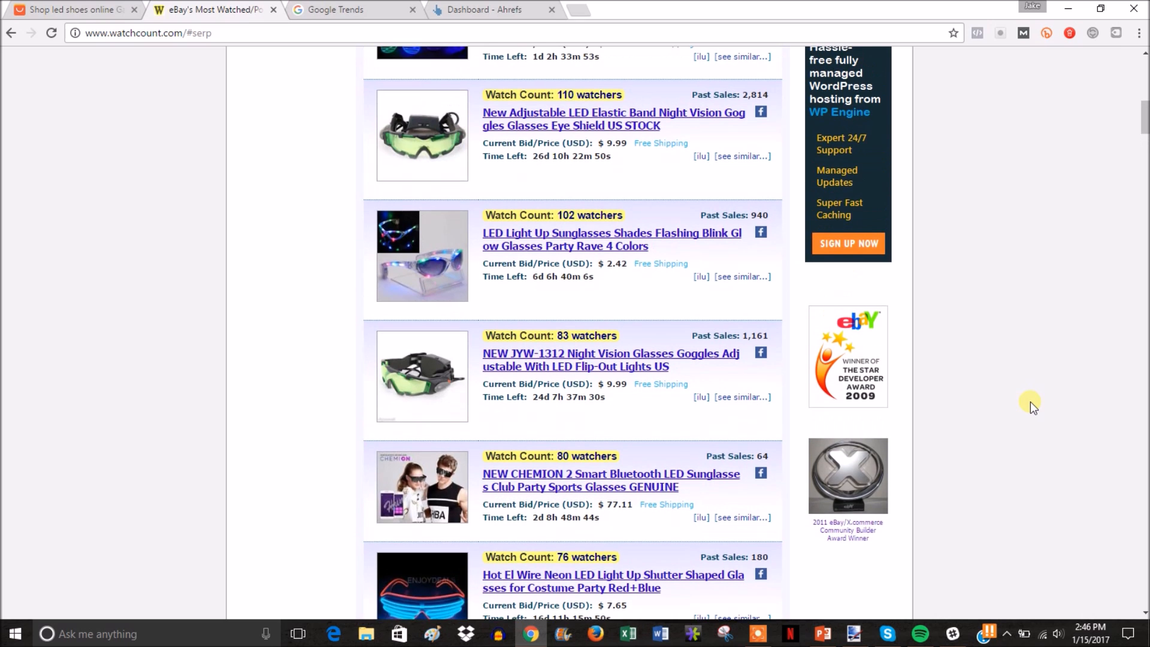
scroll(up, 3)
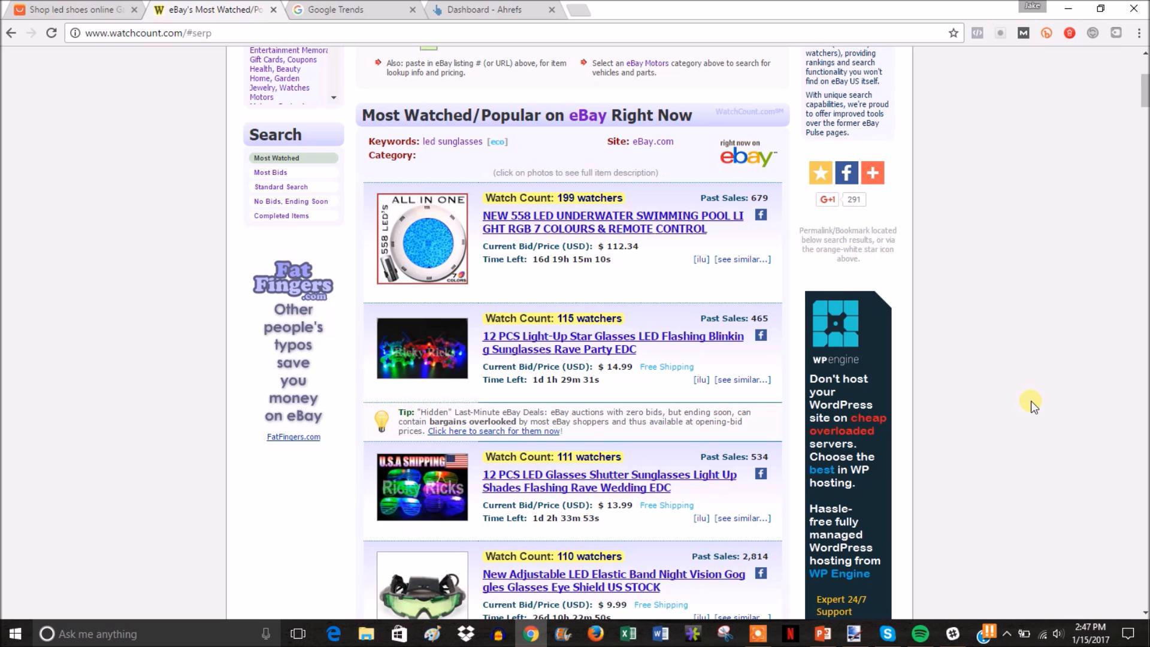
scroll(down, 3)
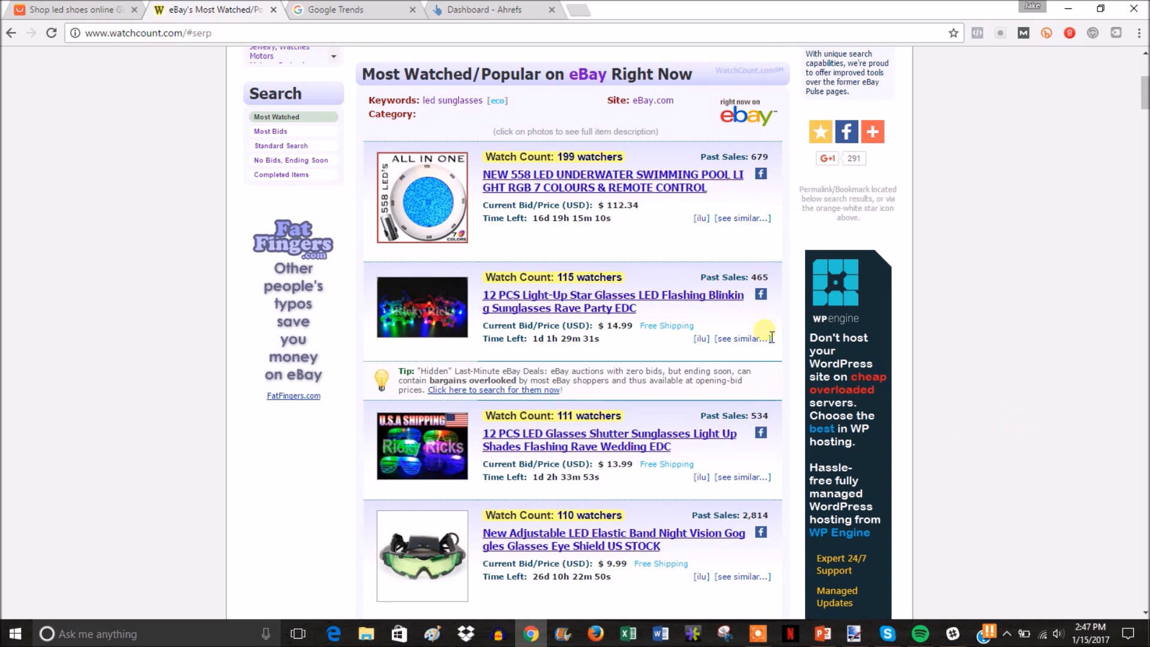
mouse_move(1042, 421)
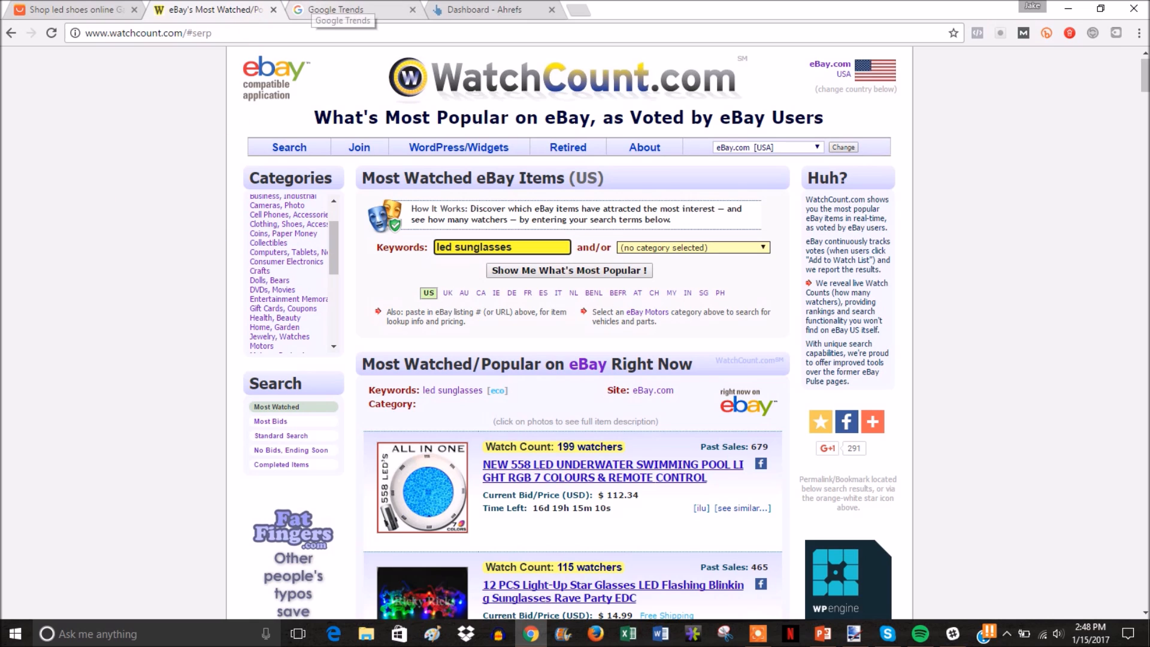
click(353, 10)
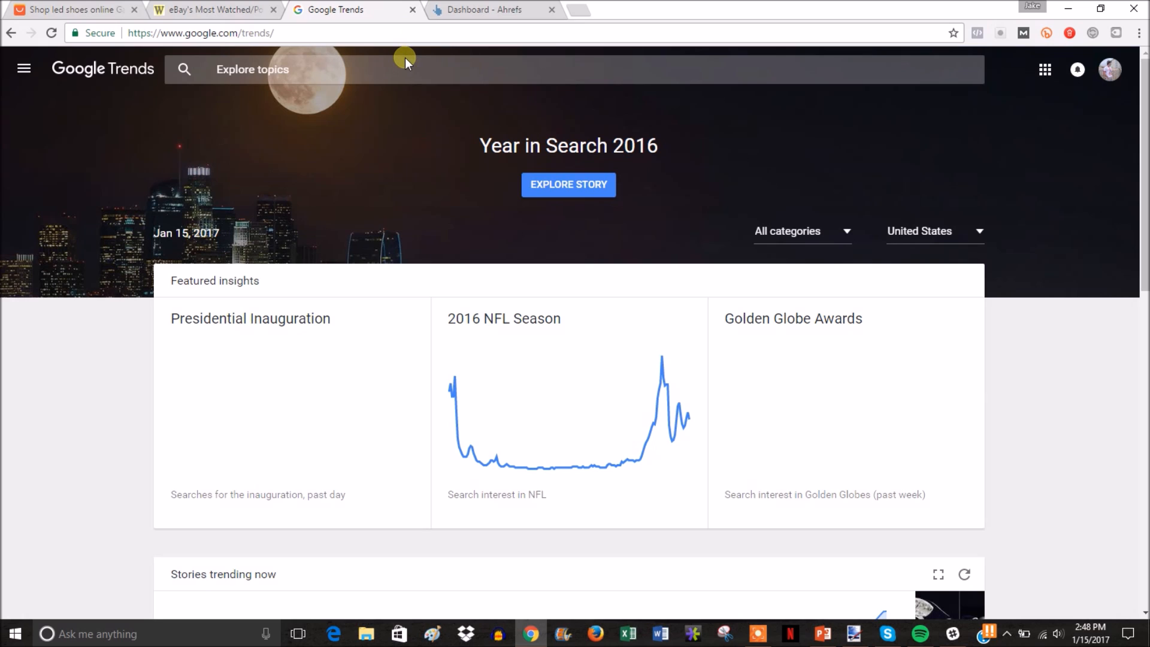
mouse_move(335, 183)
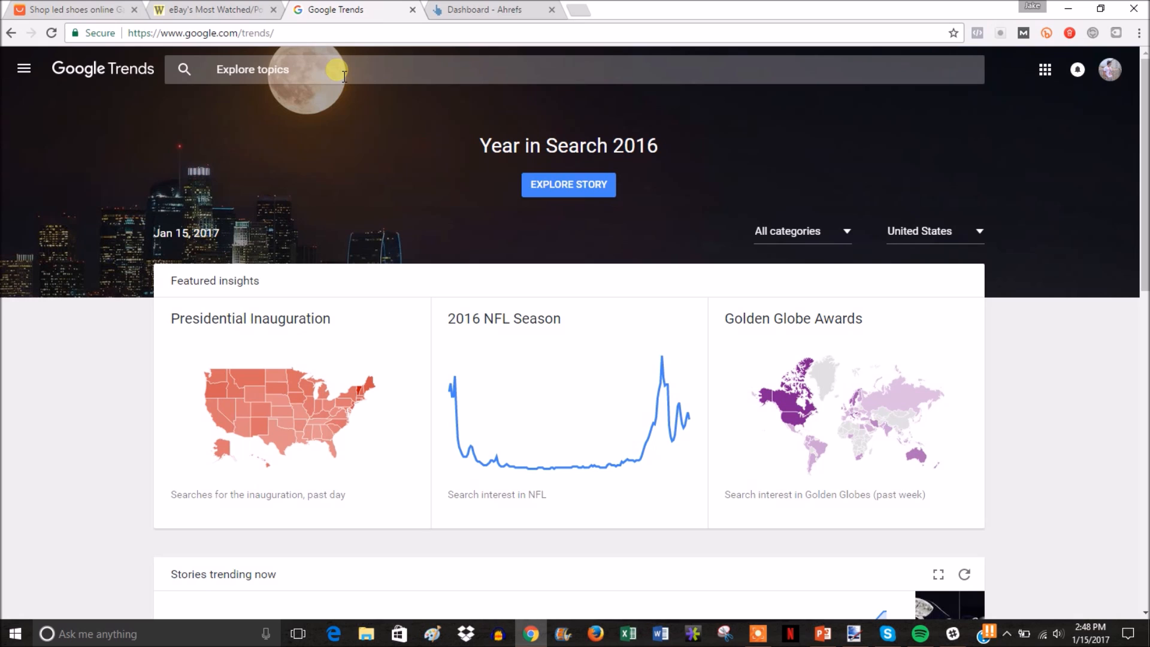
text(le)
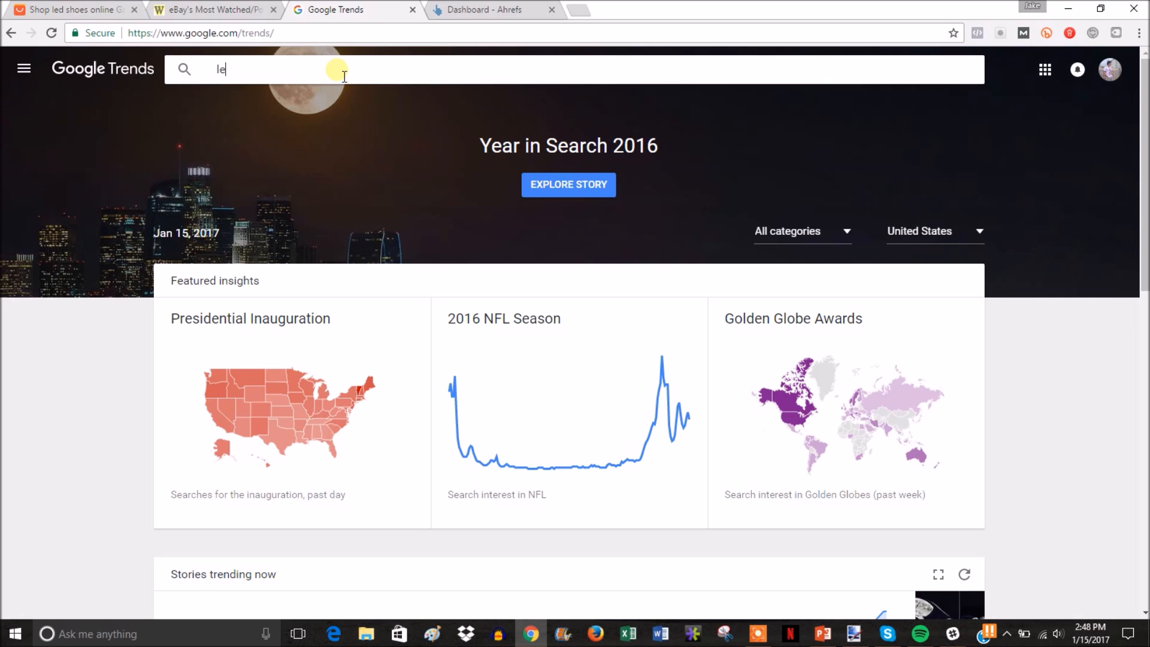
text(led shoes)
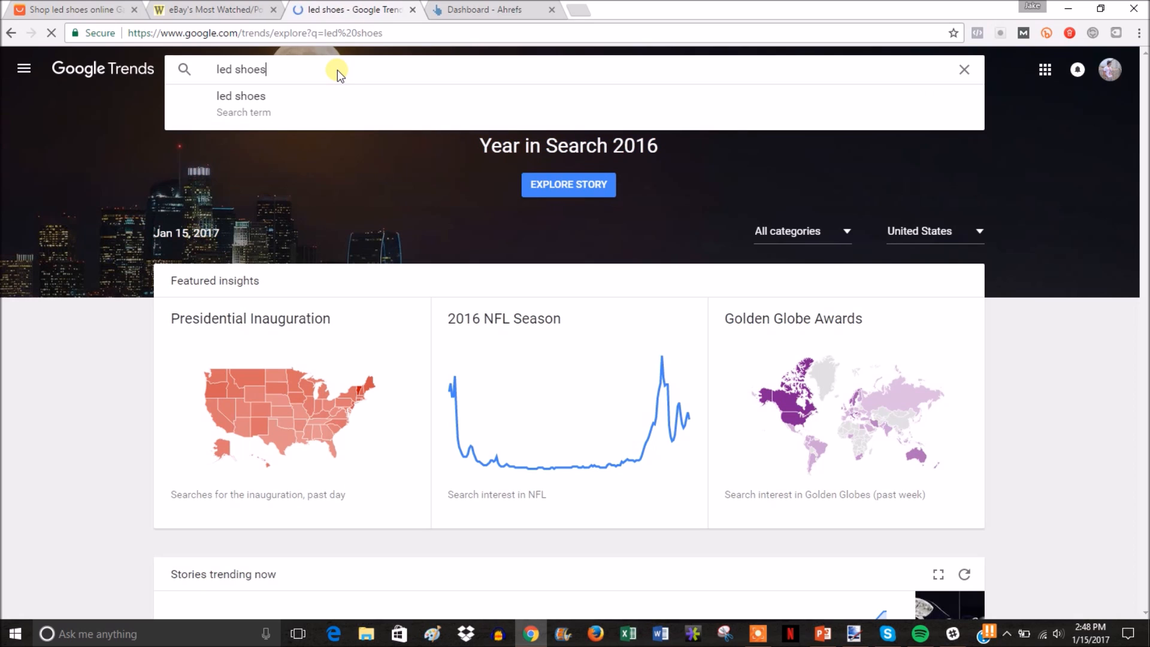
key(Enter)
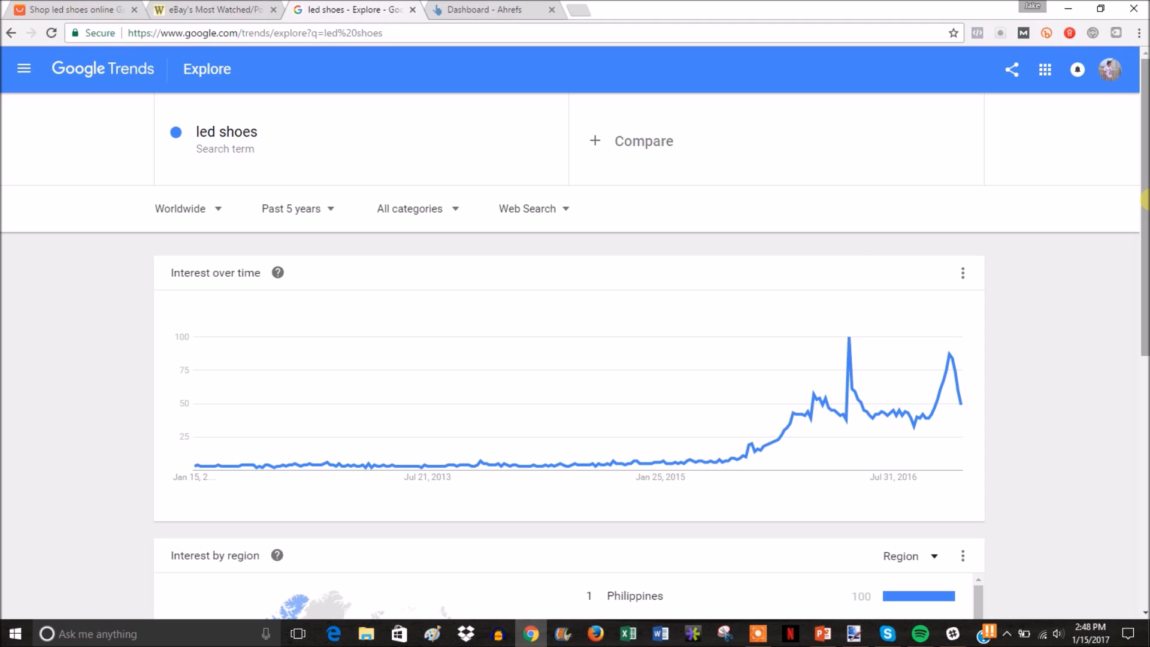
mouse_move(1093, 266)
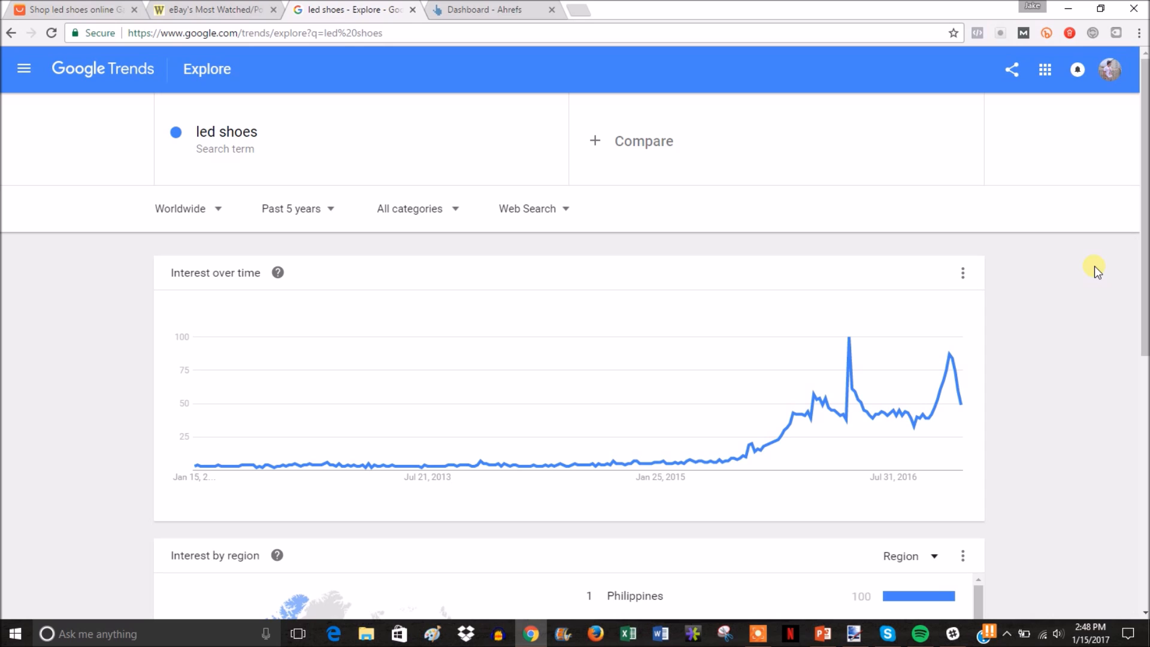
mouse_move(1078, 303)
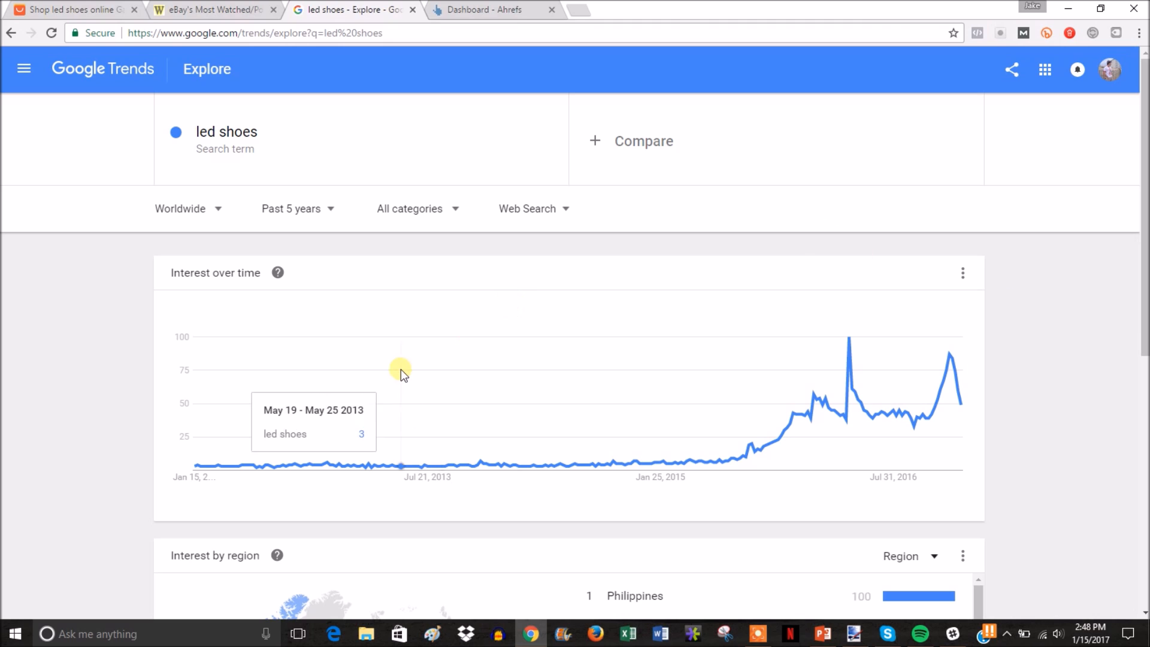
mouse_move(334, 467)
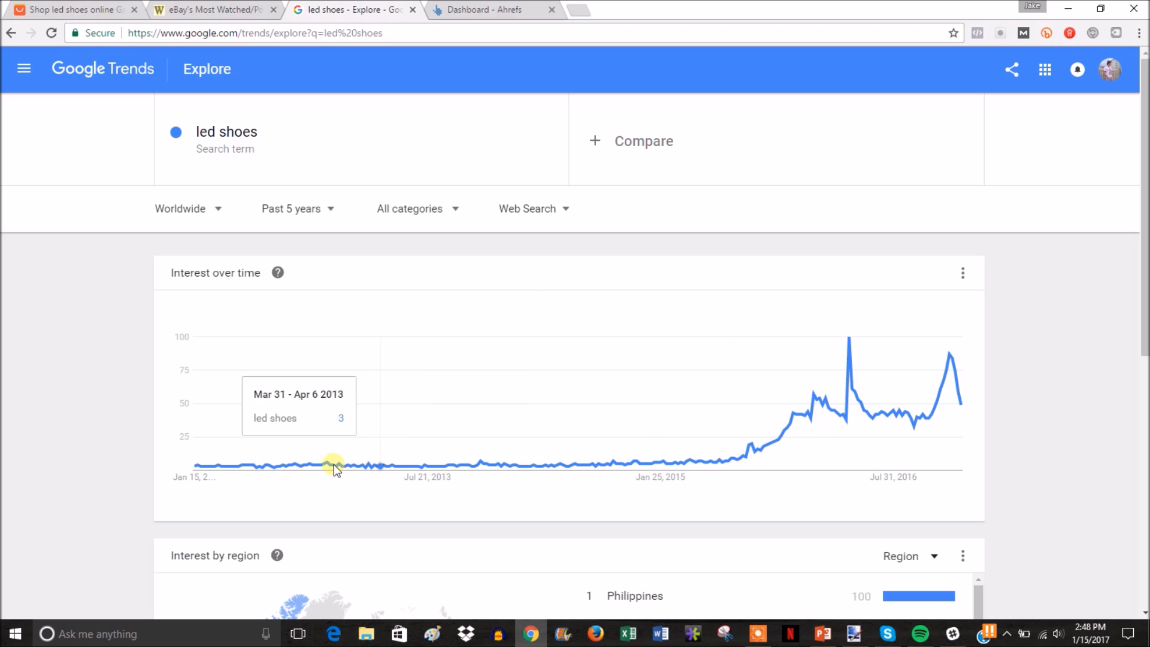
mouse_move(750, 463)
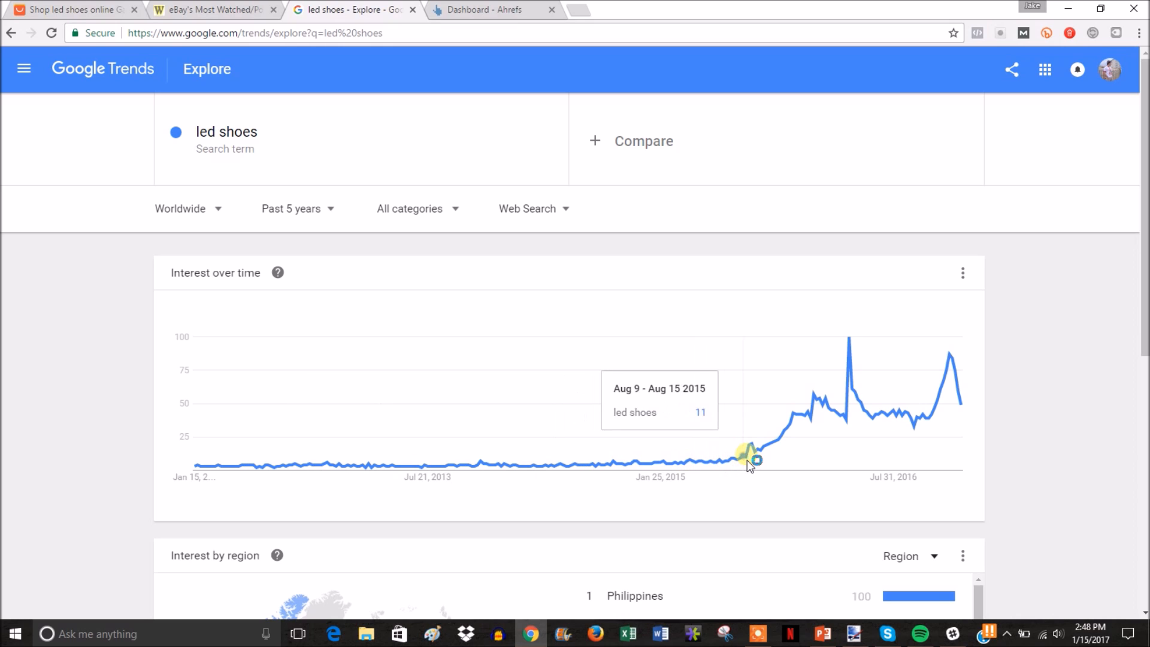
mouse_move(799, 443)
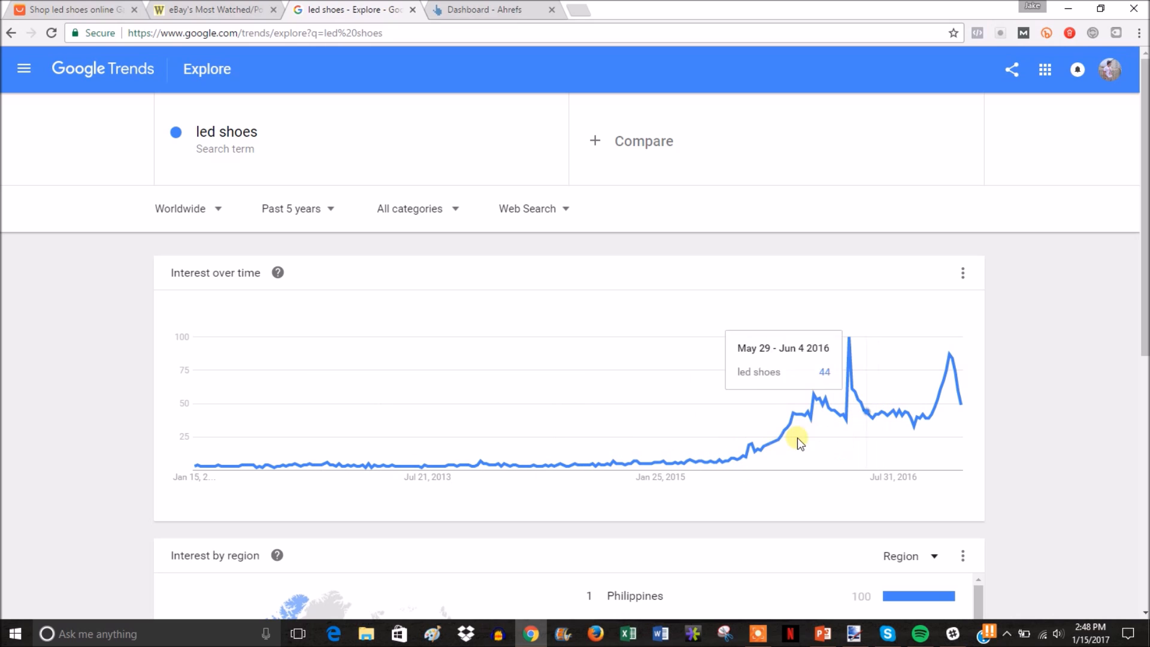
mouse_move(1049, 435)
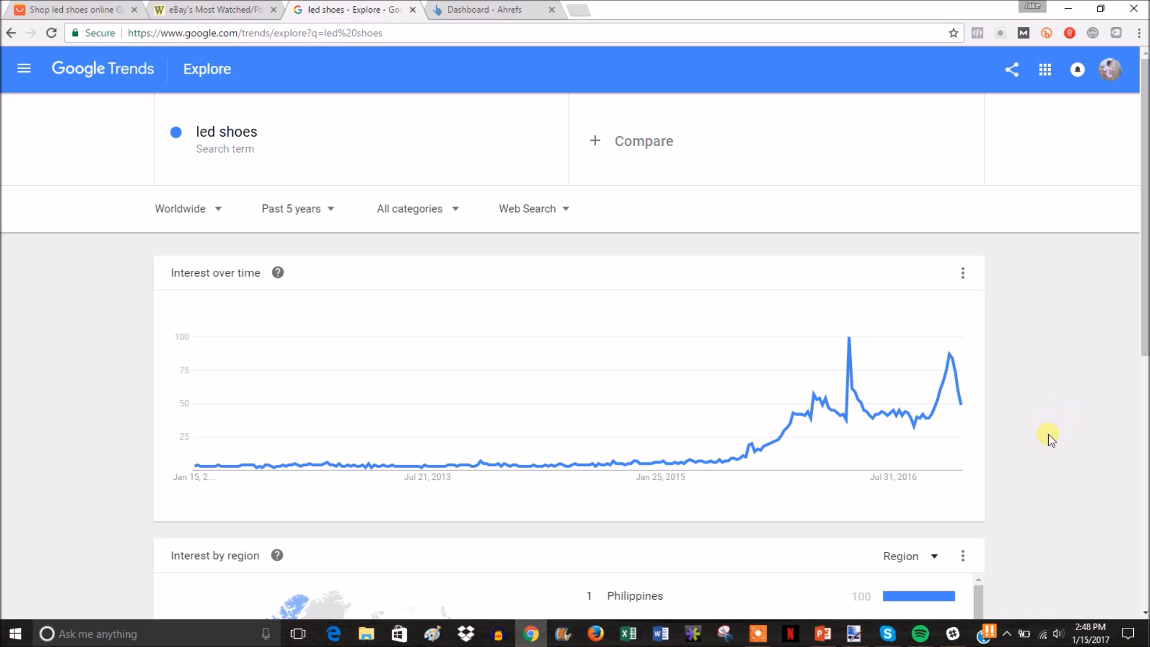
mouse_move(1045, 443)
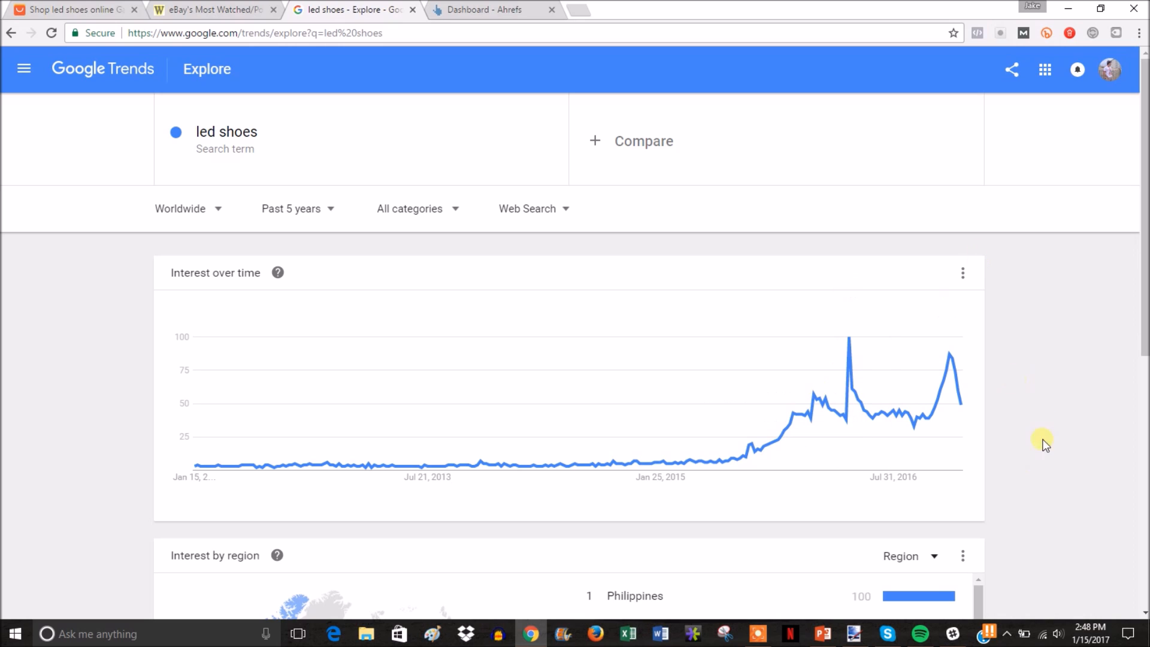
mouse_move(933, 494)
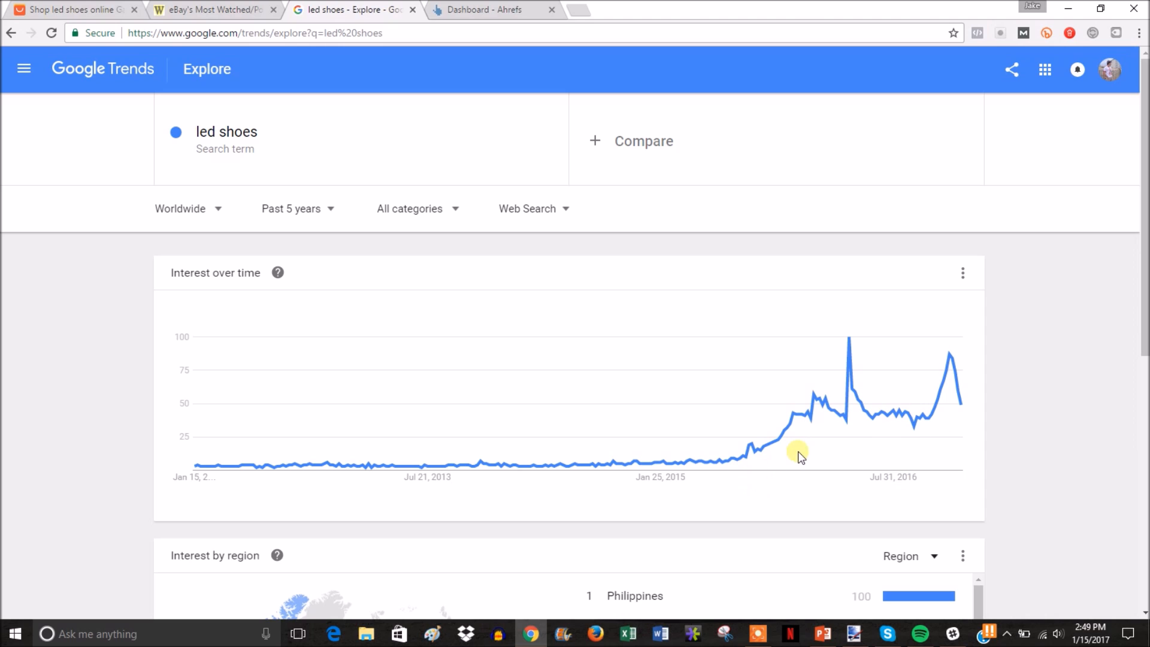
mouse_move(760, 452)
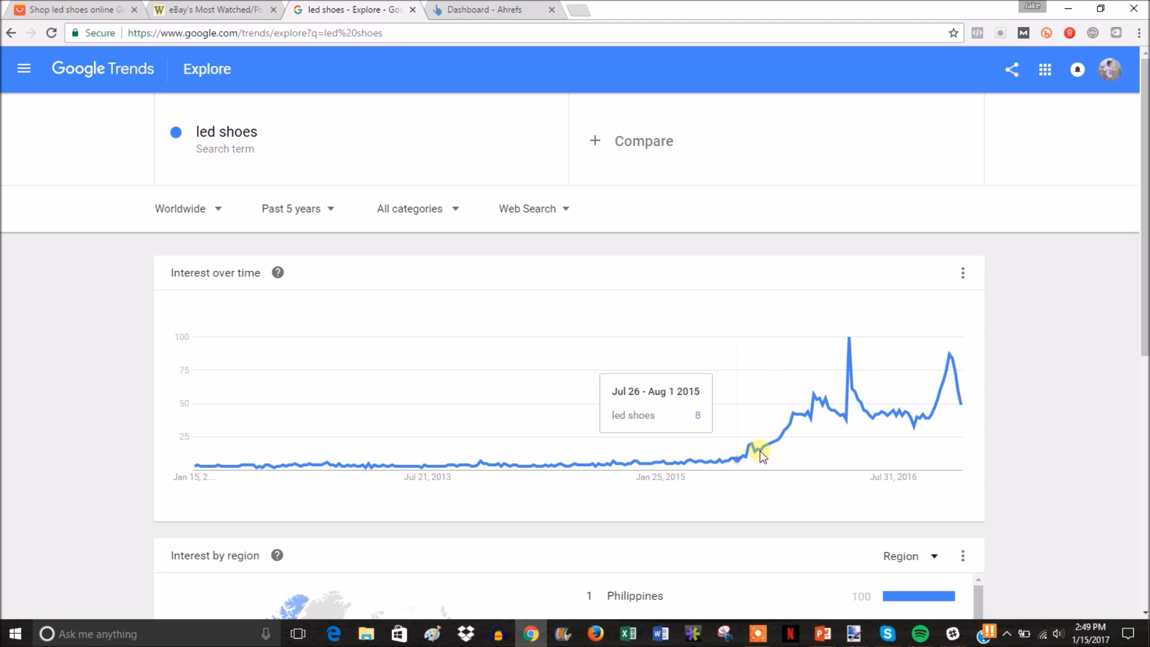
mouse_move(753, 502)
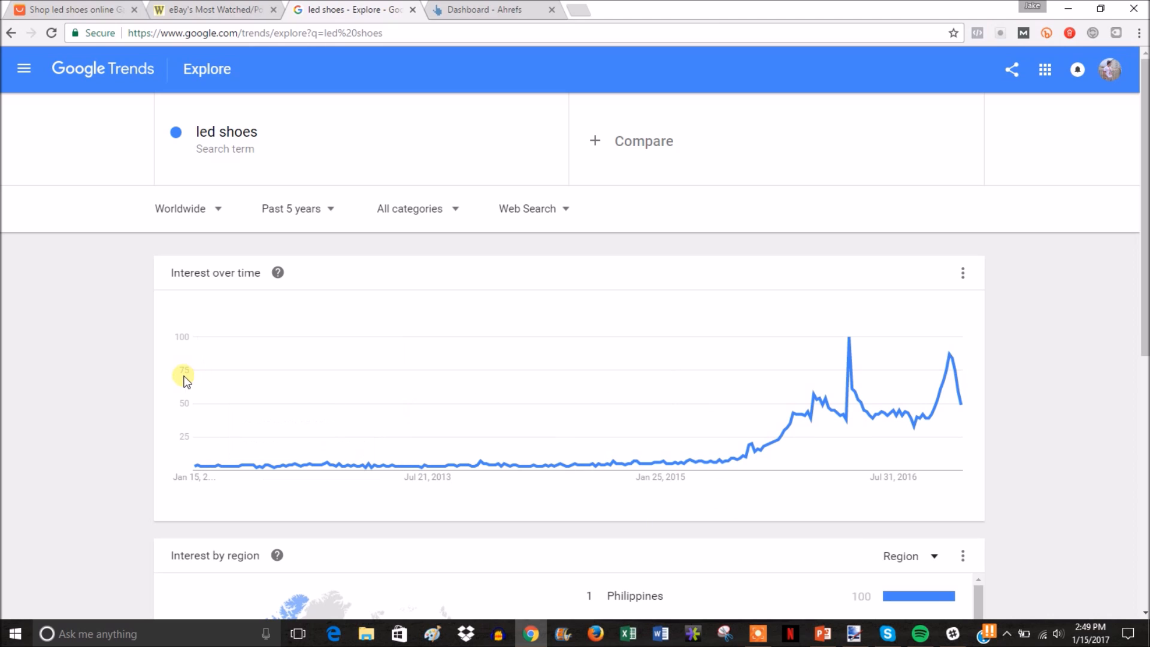
mouse_move(806, 364)
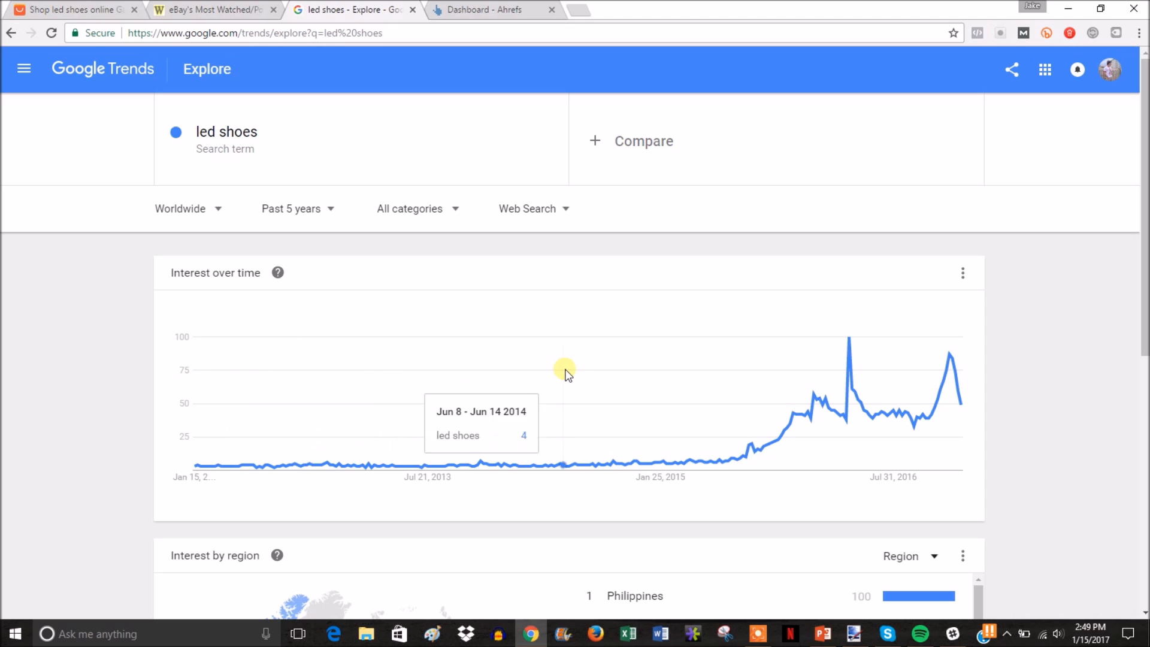
mouse_move(340, 348)
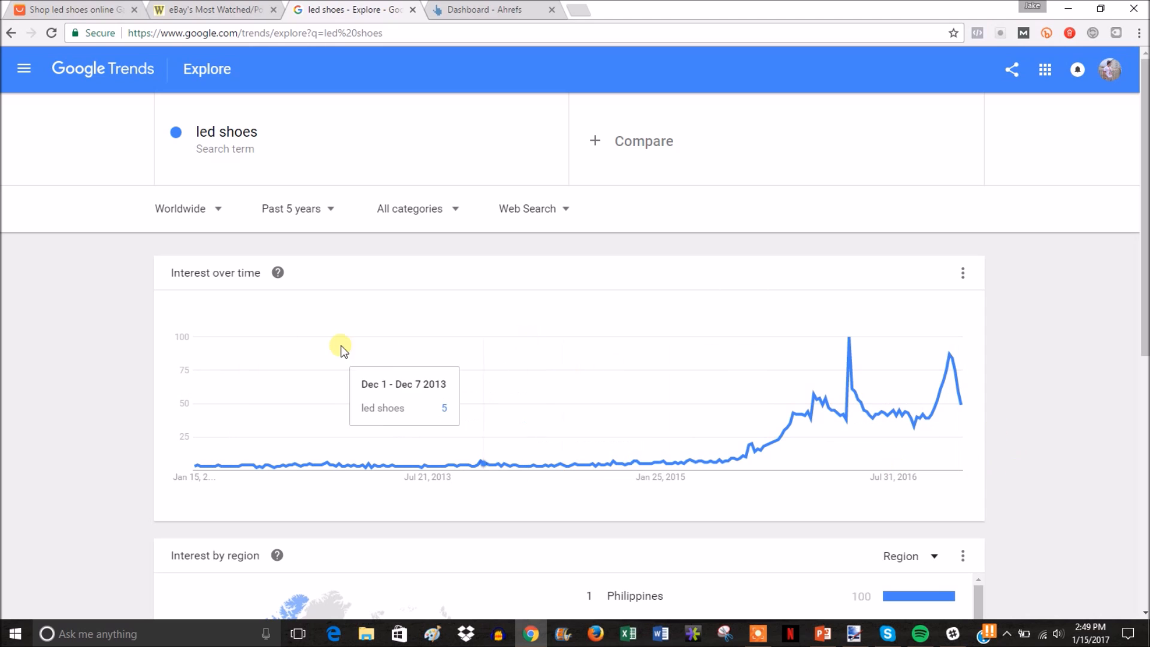
mouse_move(633, 364)
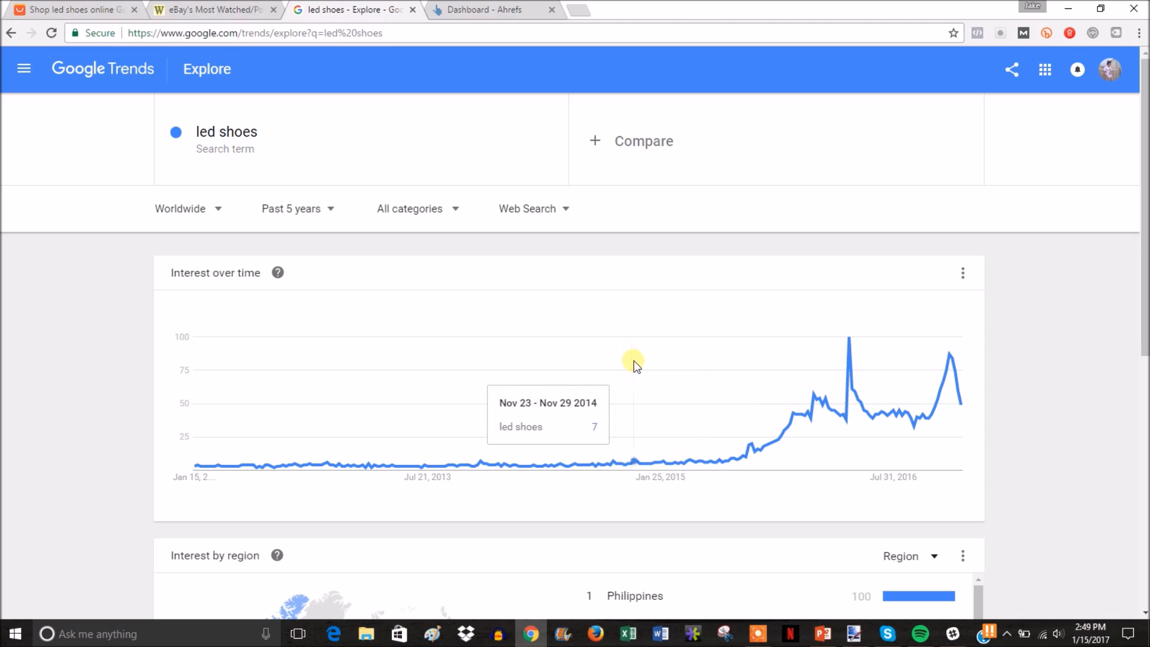
mouse_move(661, 381)
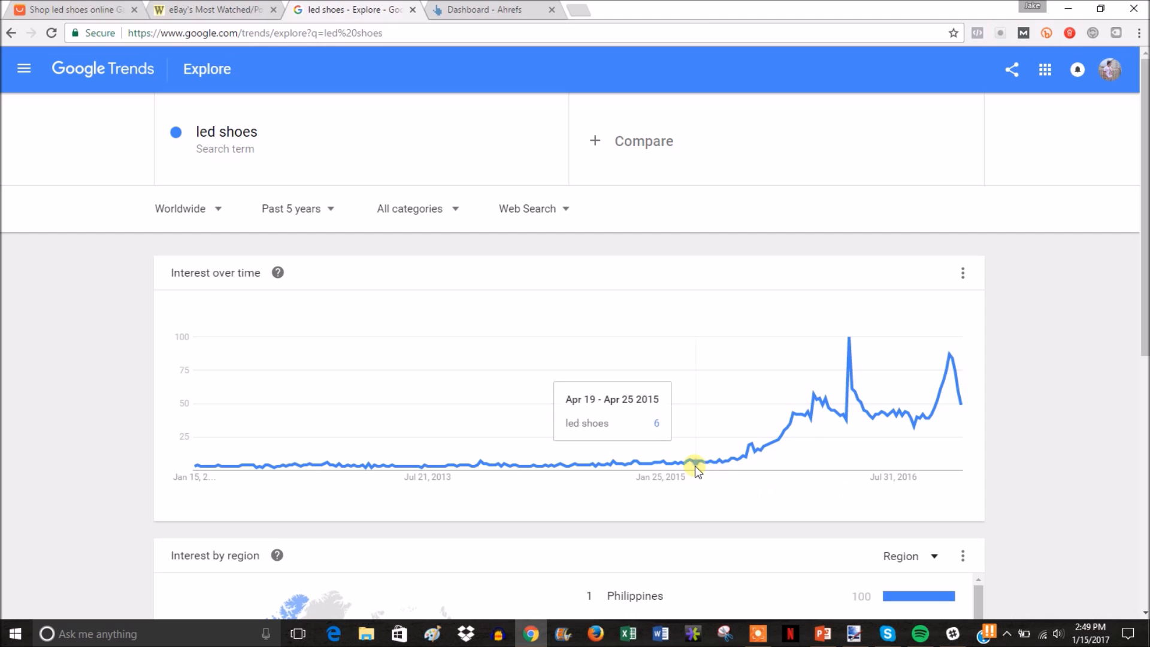
mouse_move(860, 418)
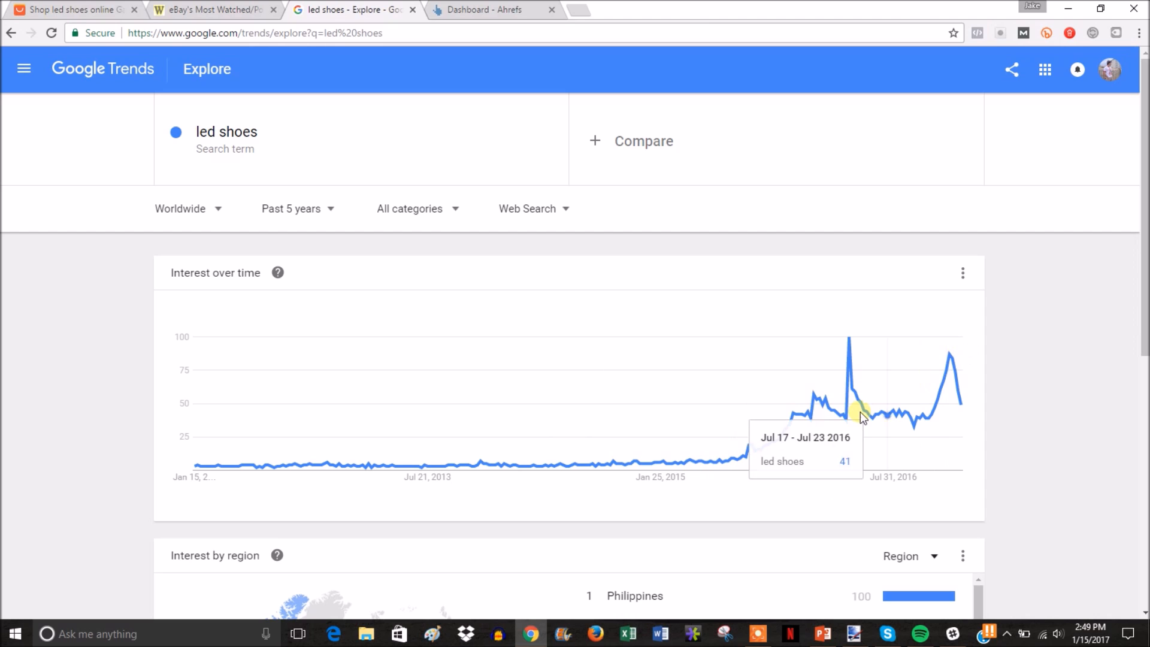
mouse_move(468, 347)
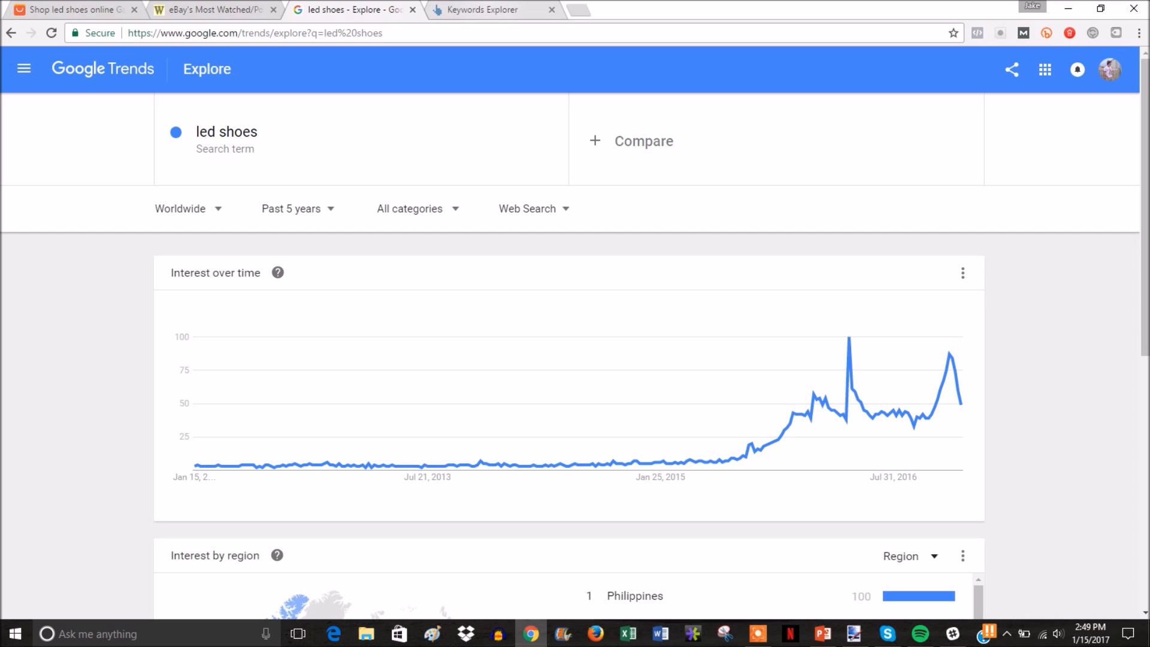
Switch to Ahrefs Keywords Explorer and ready the empty keyword box for United States
click(484, 10)
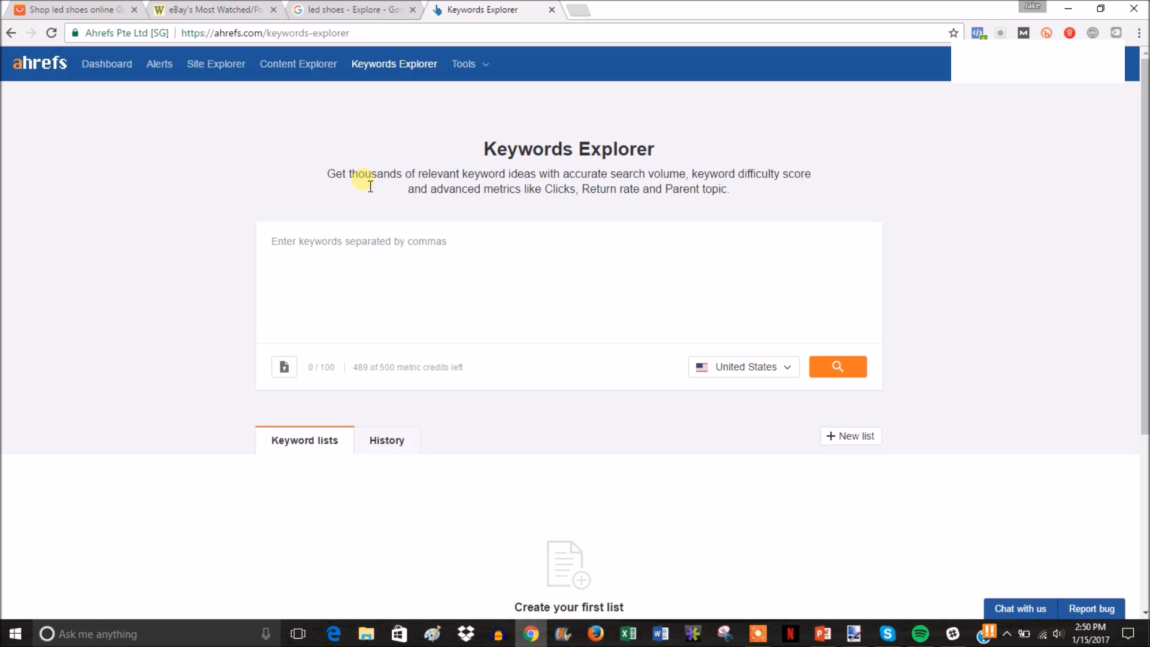
click(359, 241)
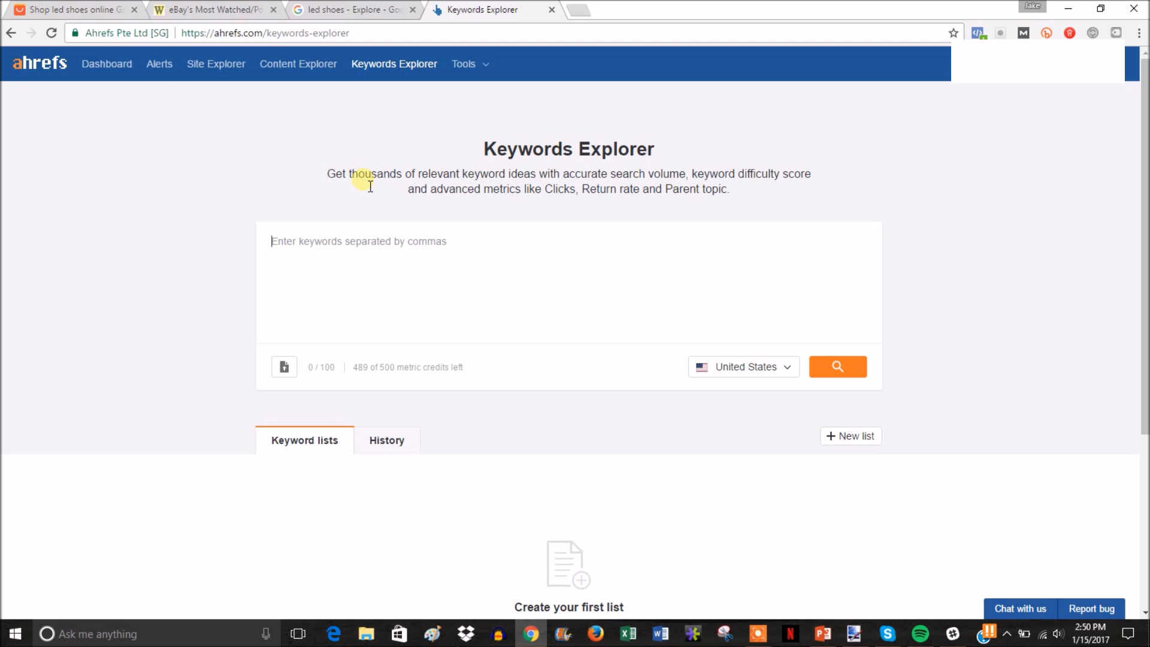
mouse_move(613, 205)
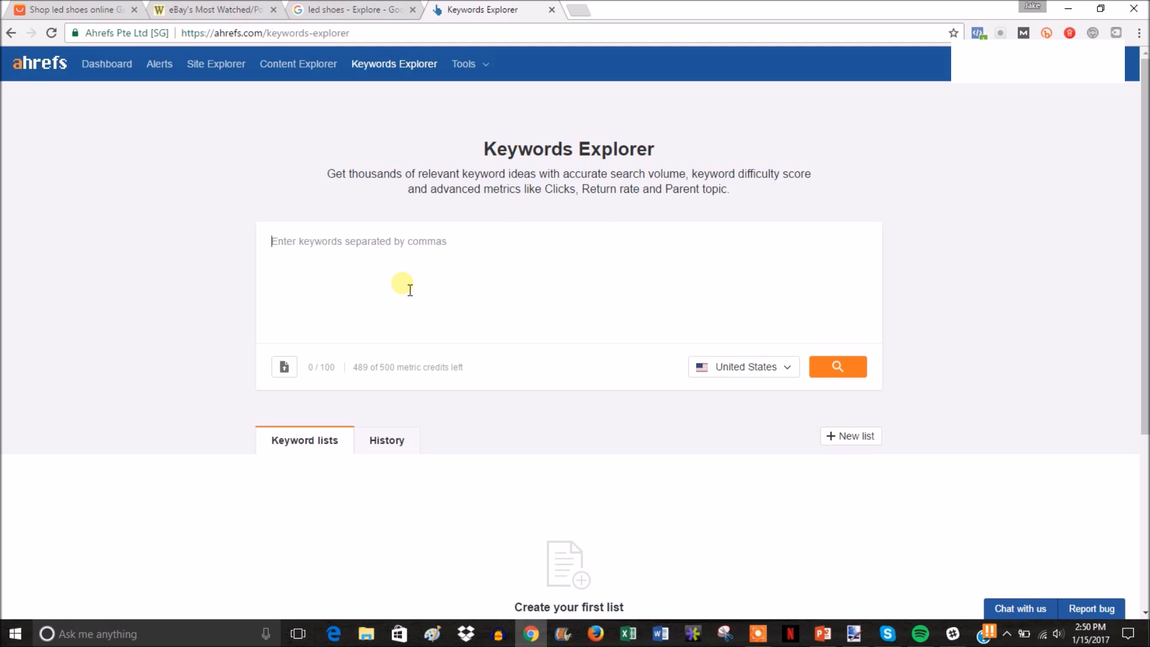
mouse_move(376, 277)
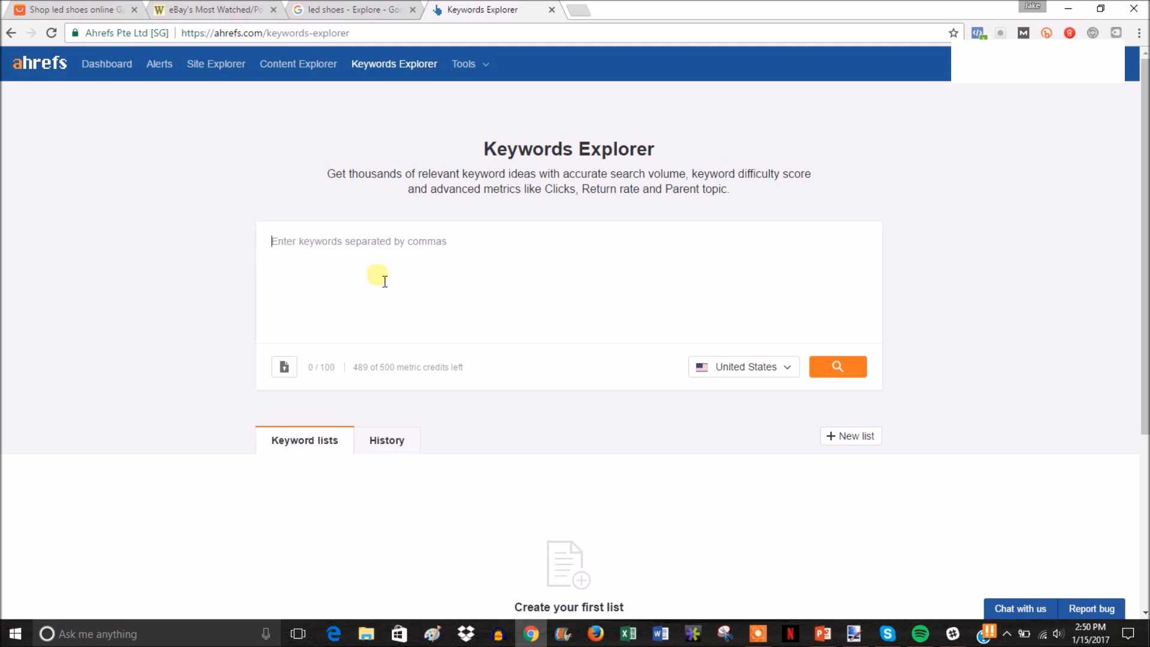
mouse_move(211, 324)
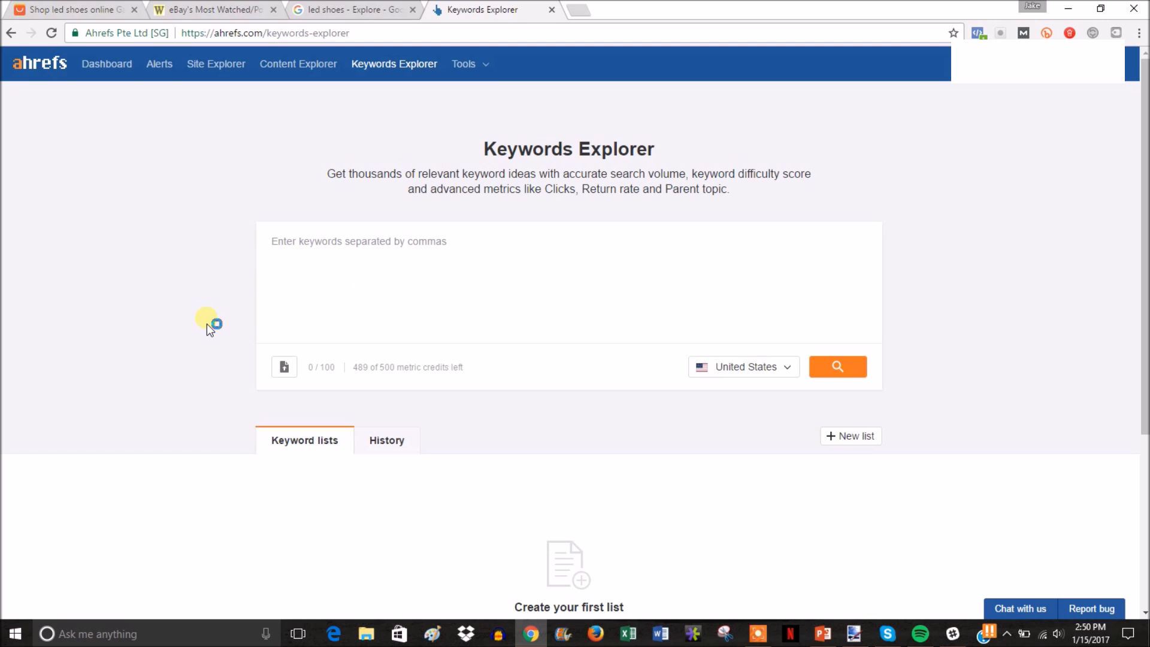
mouse_move(211, 325)
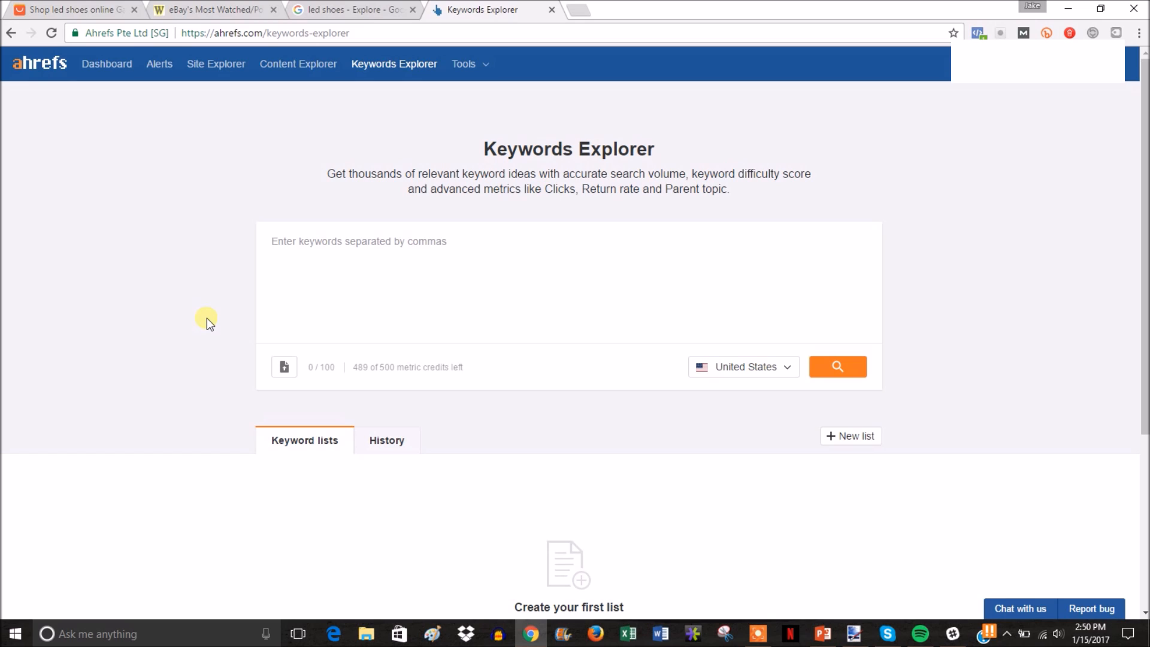
click(358, 241)
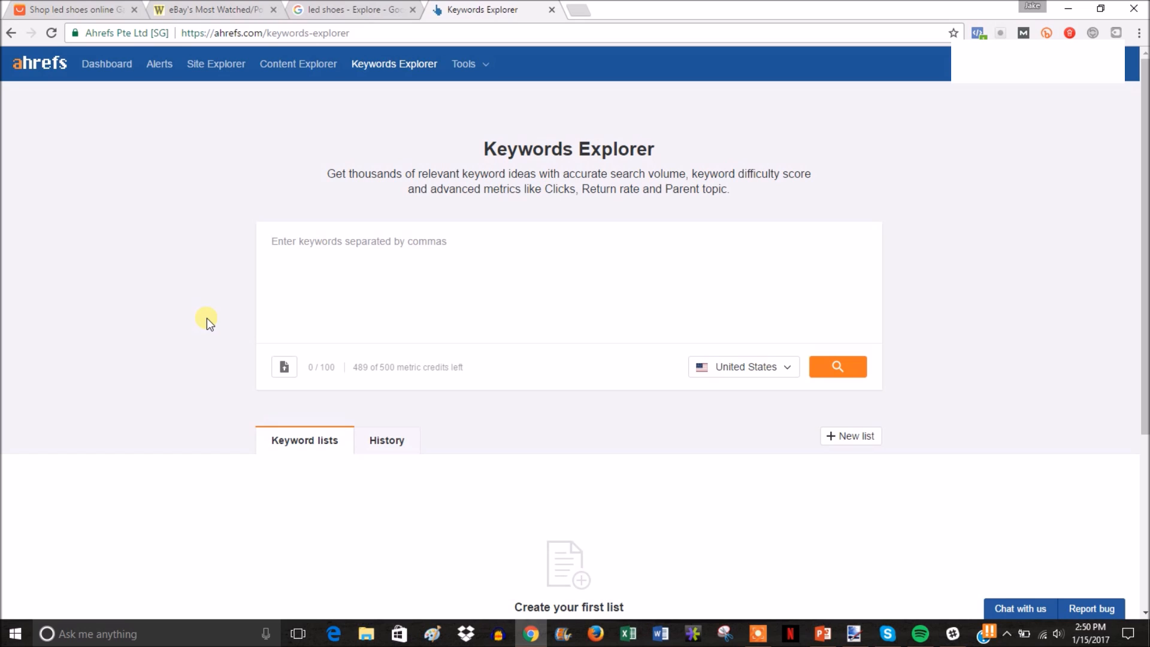
click(359, 241)
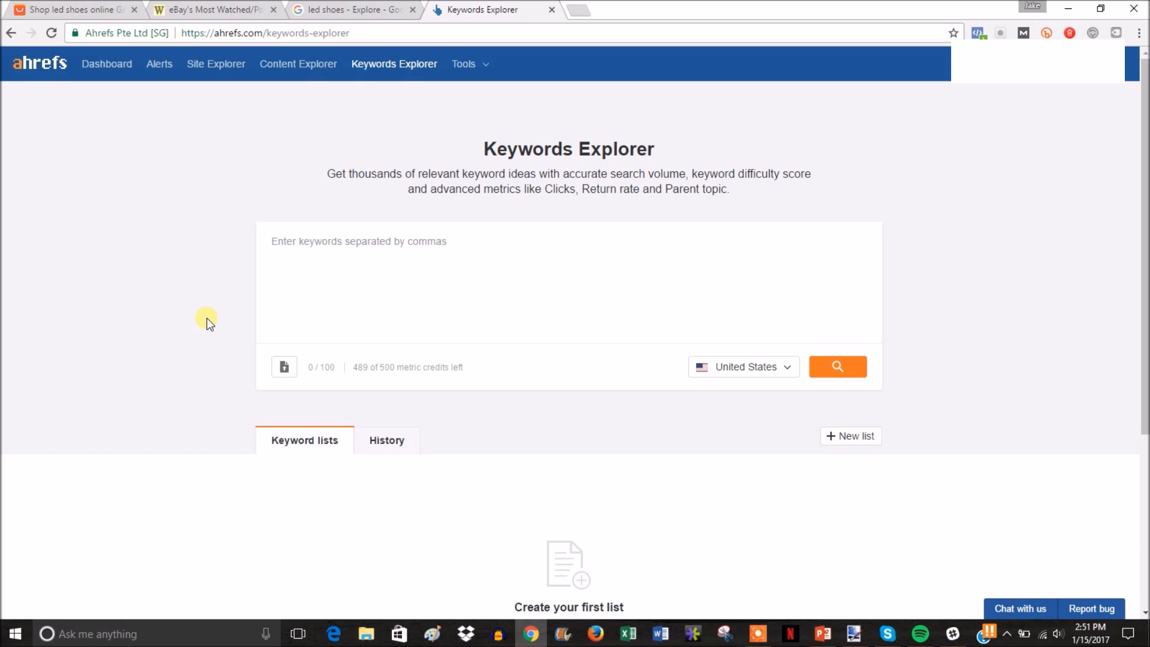
Research 'led shoes' in Ahrefs: difficulty 18, 34K US volume, 67K global volume
text(led shoes)
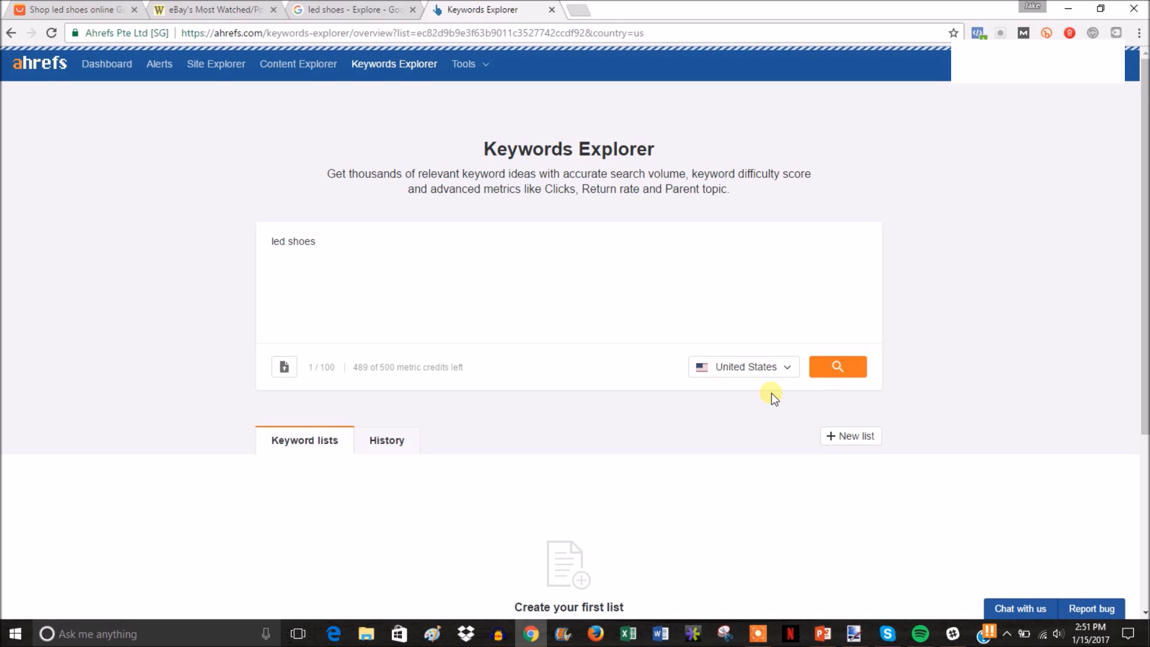
click(838, 366)
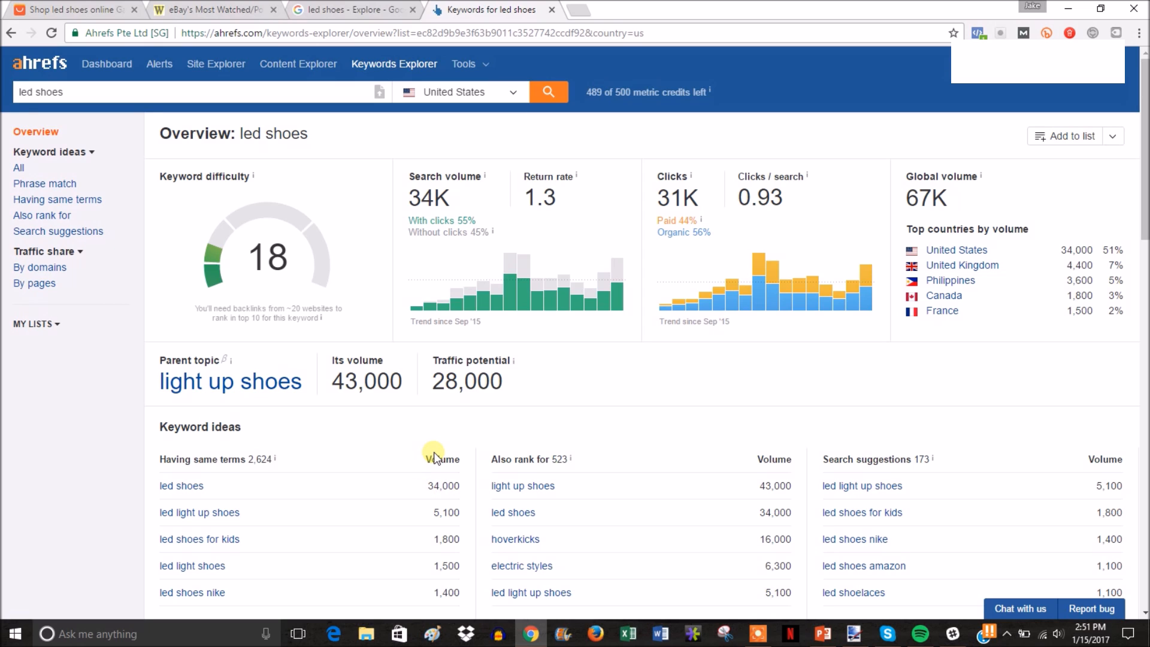
mouse_move(328, 456)
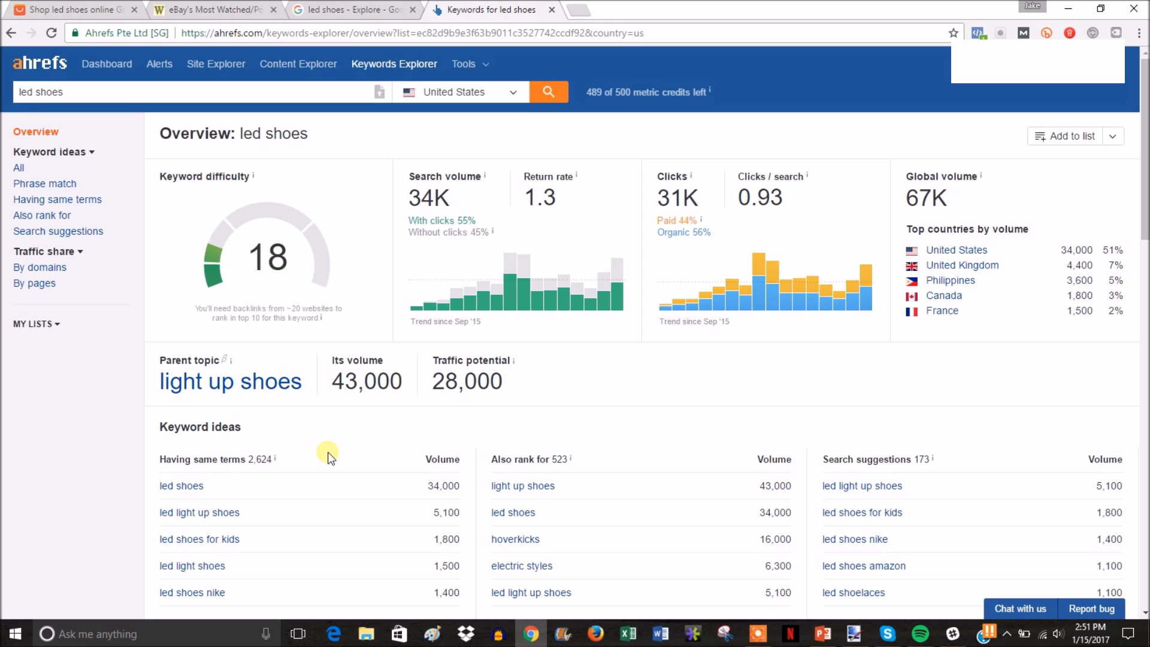
mouse_move(345, 405)
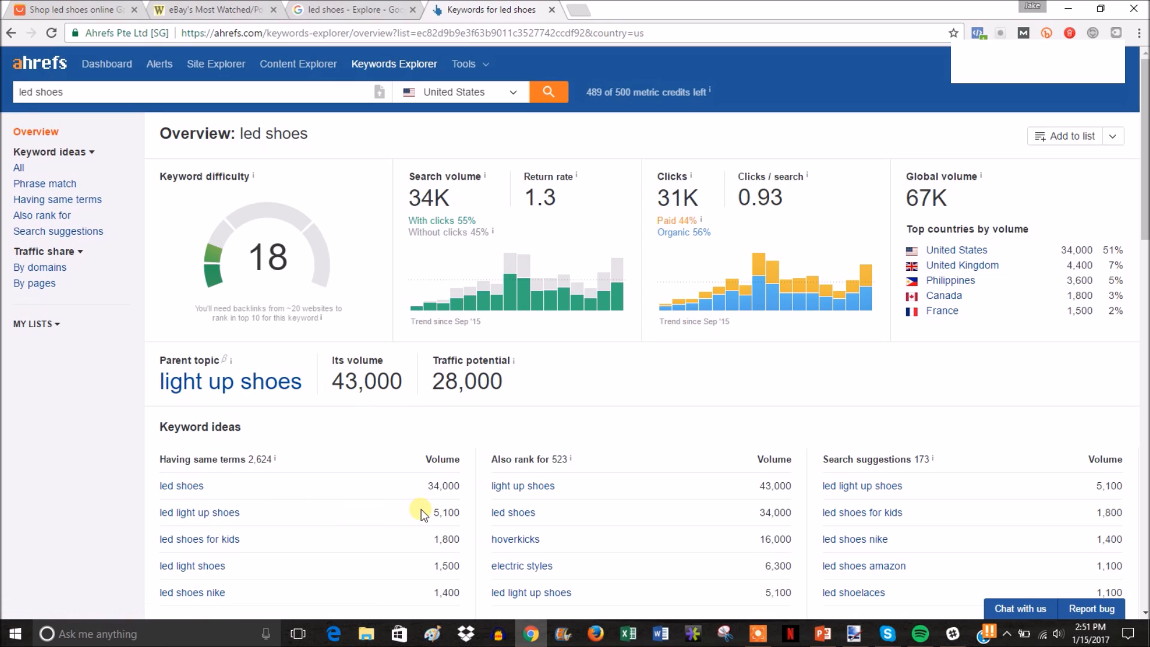
mouse_move(439, 546)
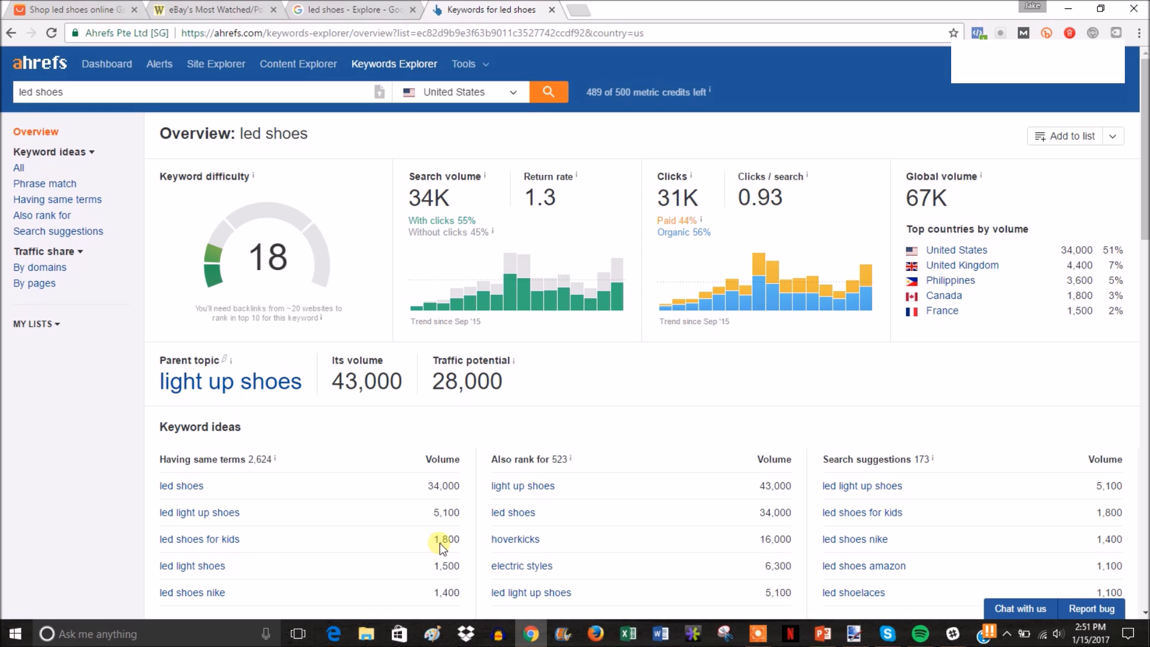
mouse_move(376, 422)
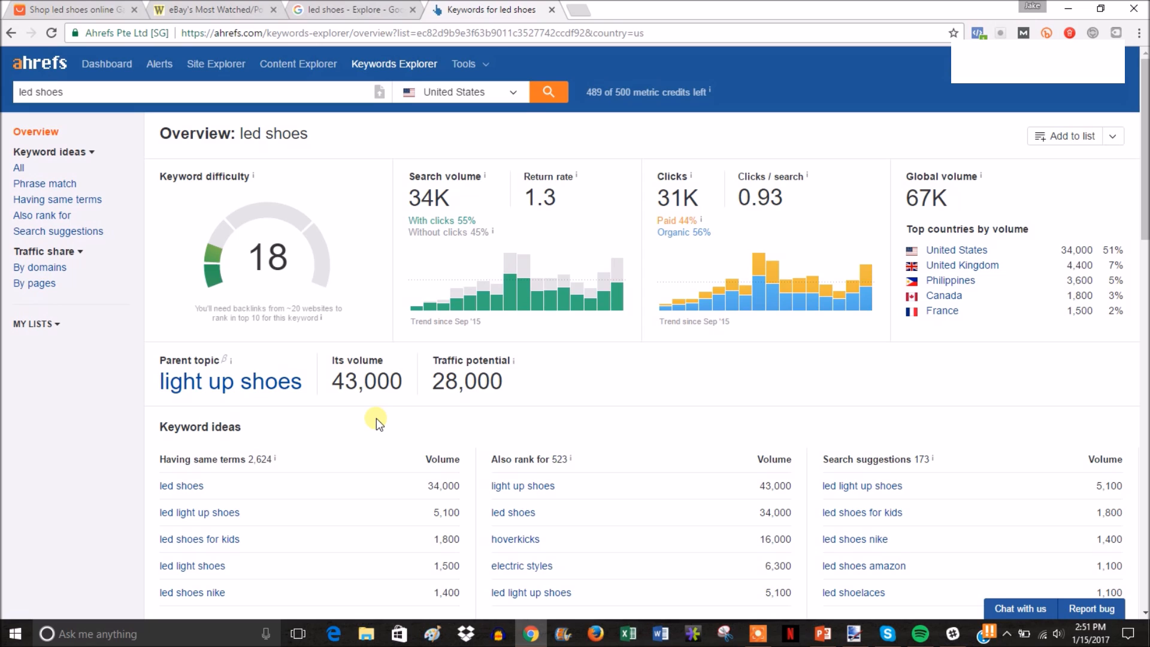
mouse_move(425, 511)
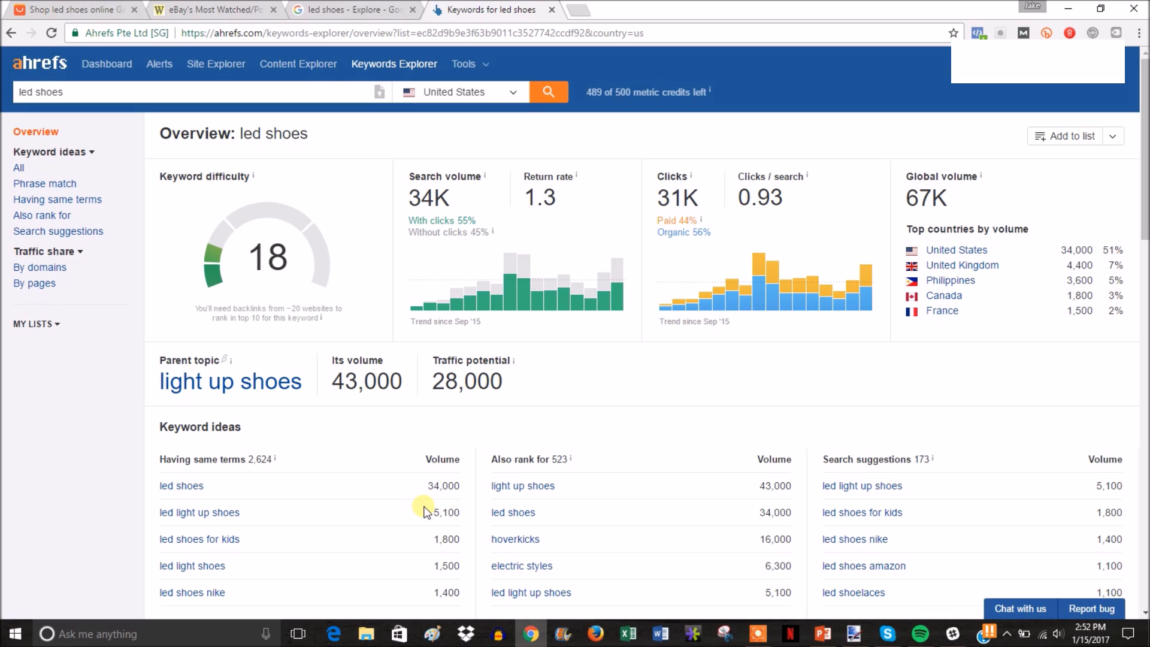
mouse_move(516, 404)
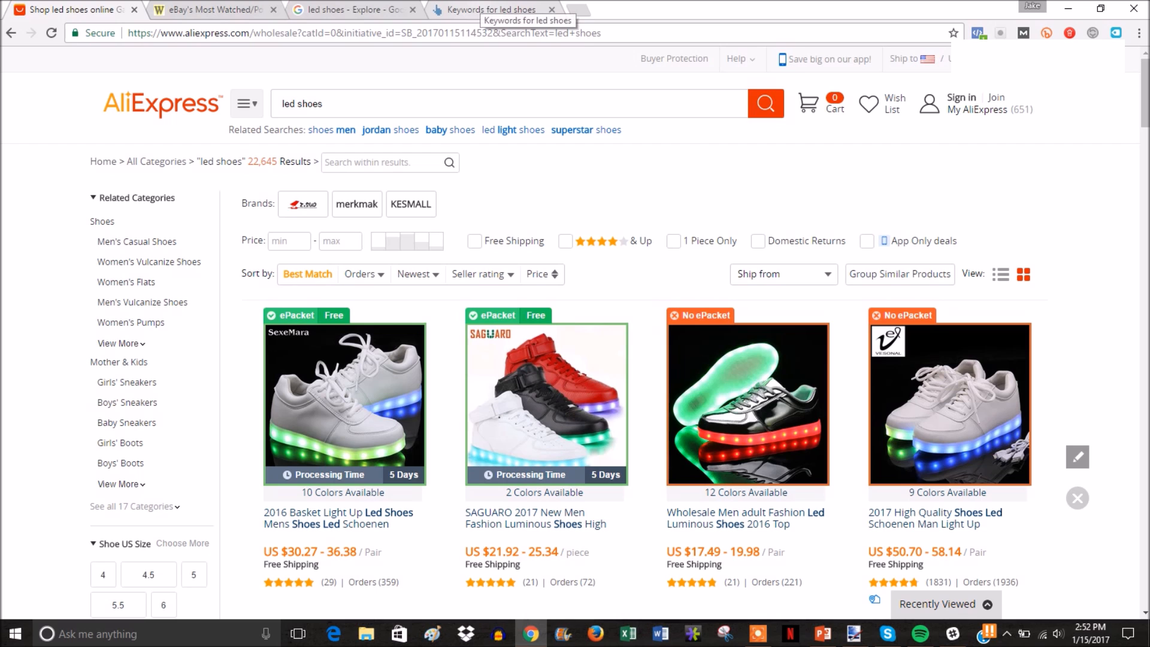
click(491, 10)
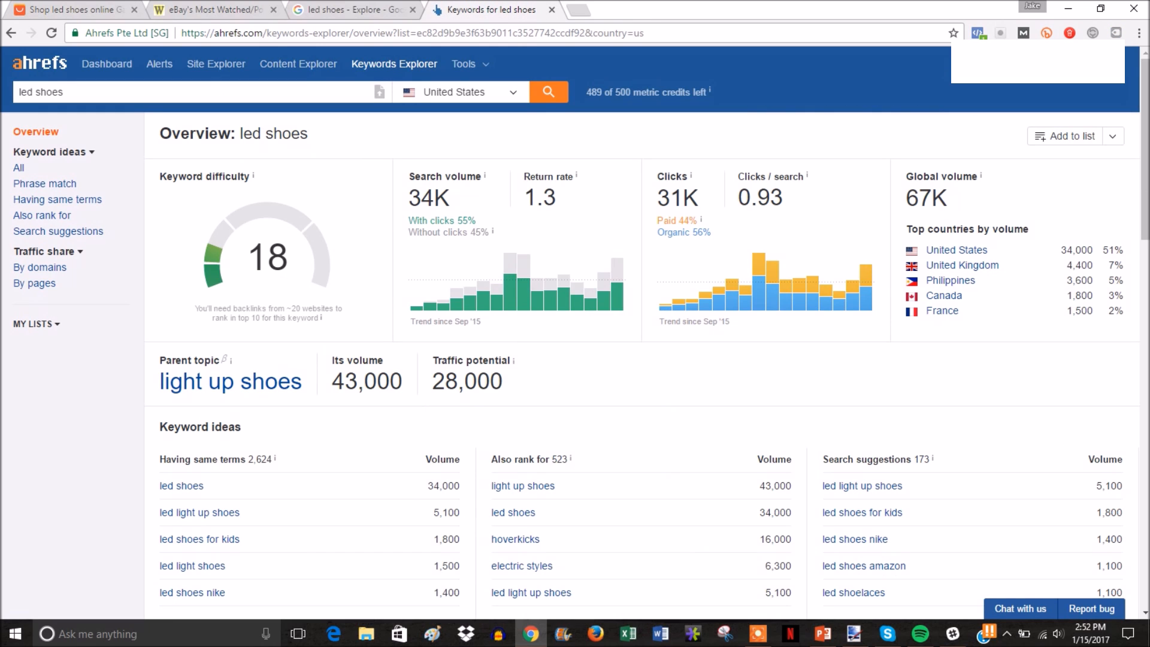